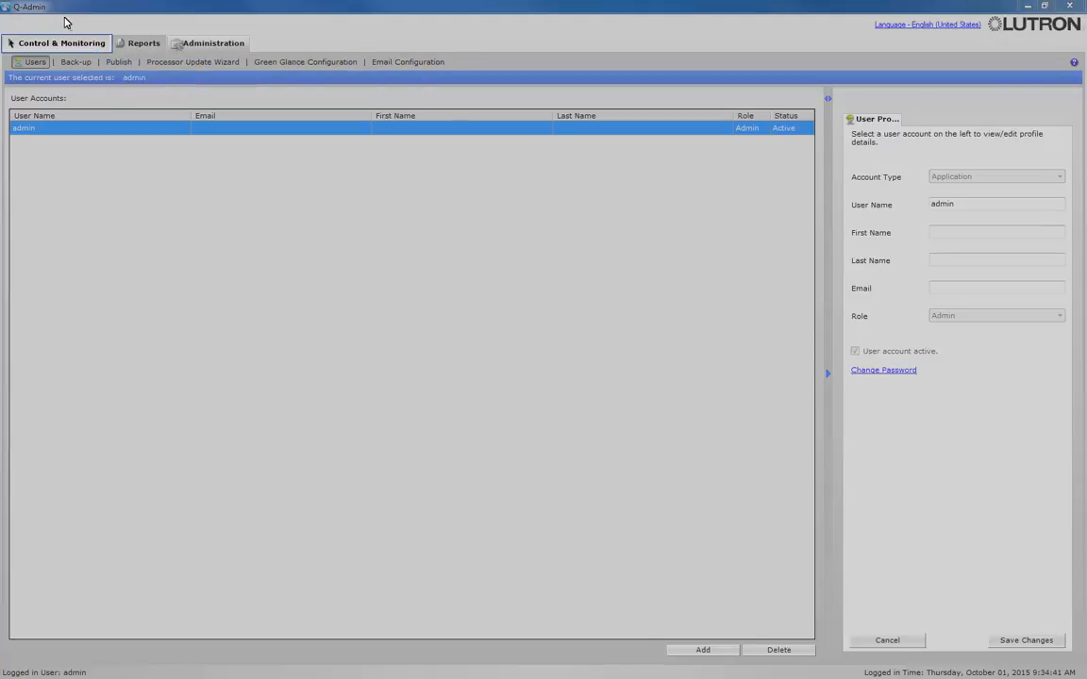
# Step: Switch to the Control & Monitoring view of Lutron Services Company's floors and rooms
pyautogui.click(56, 43)
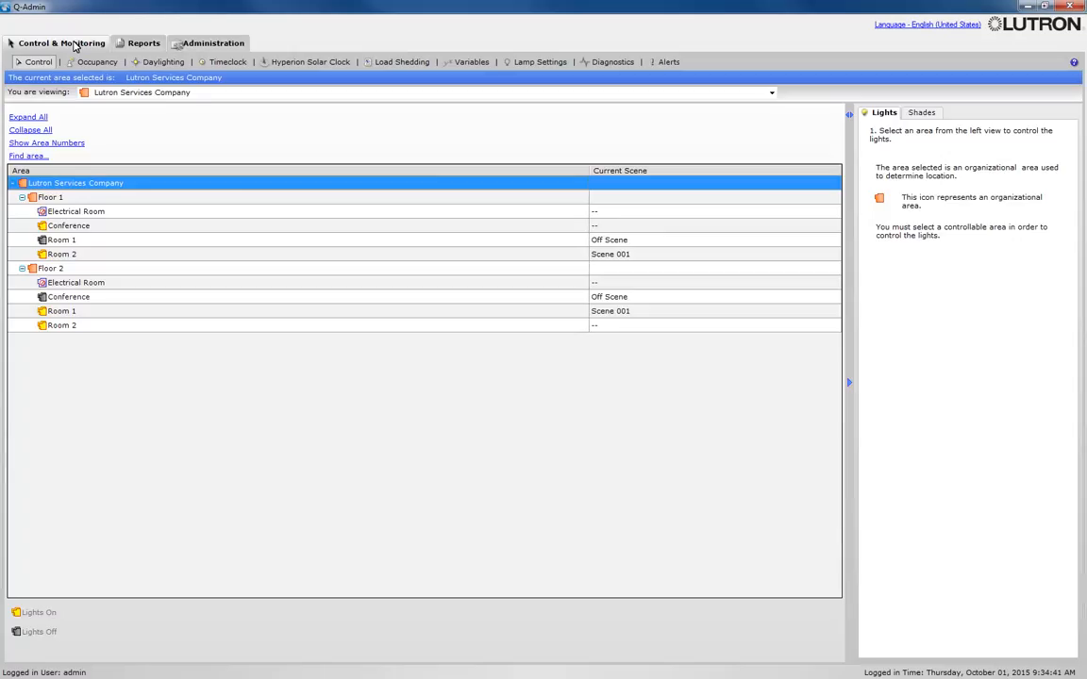
pyautogui.moveTo(227, 61)
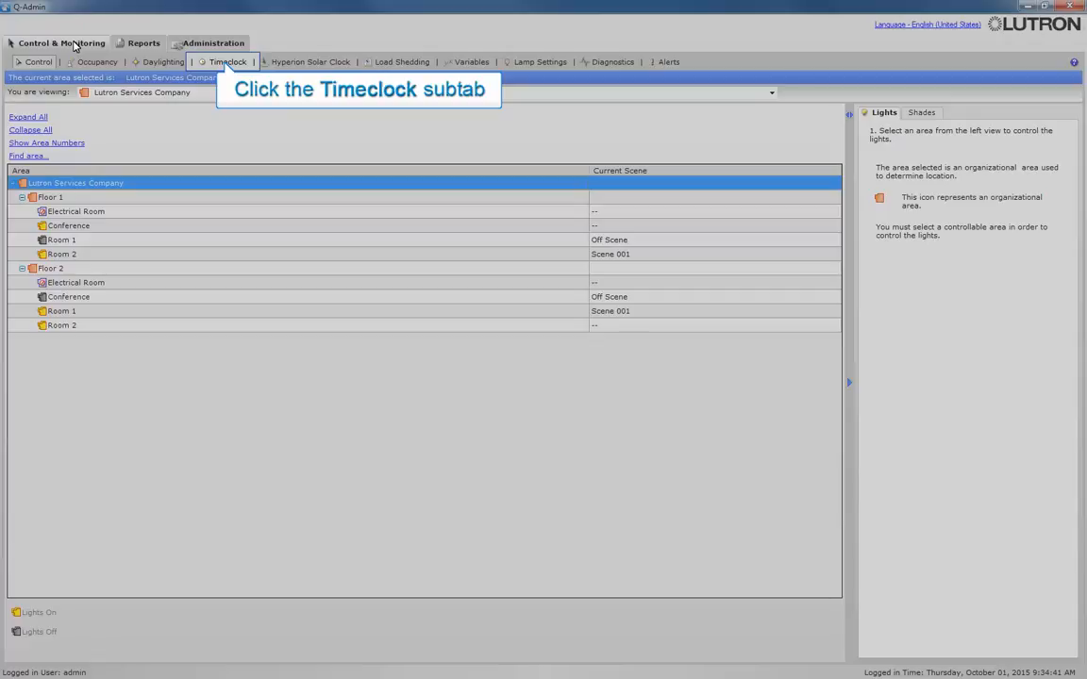
pyautogui.moveTo(199, 55)
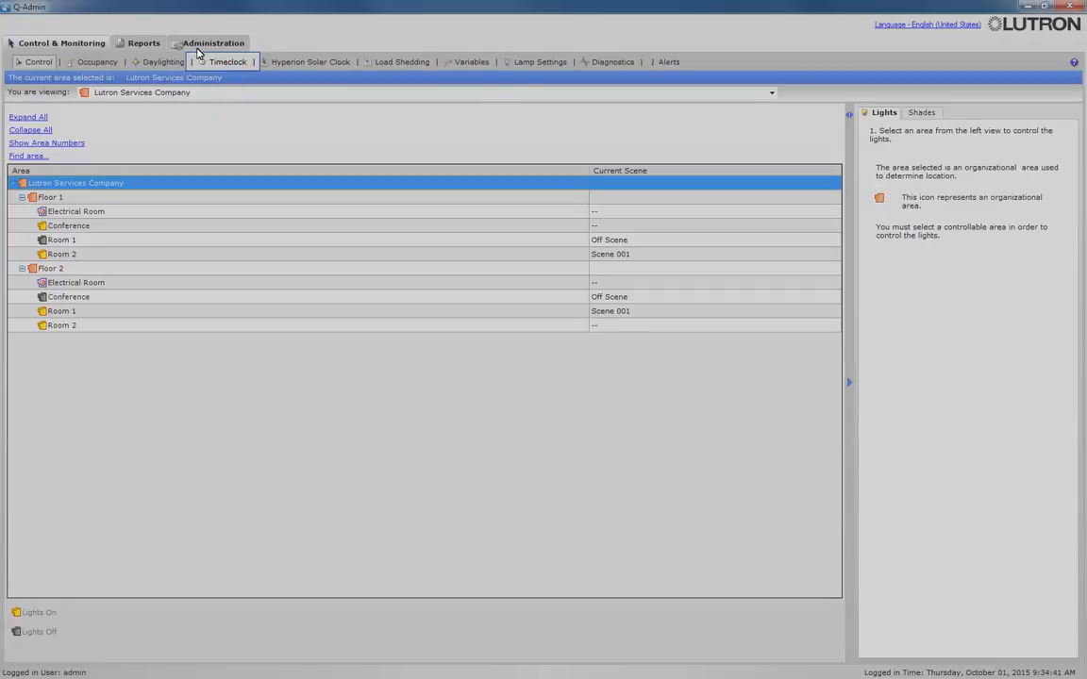
# Step: Start the Timeclock Wizard and advance past its Overview to Add/Edit/Delete
pyautogui.click(226, 62)
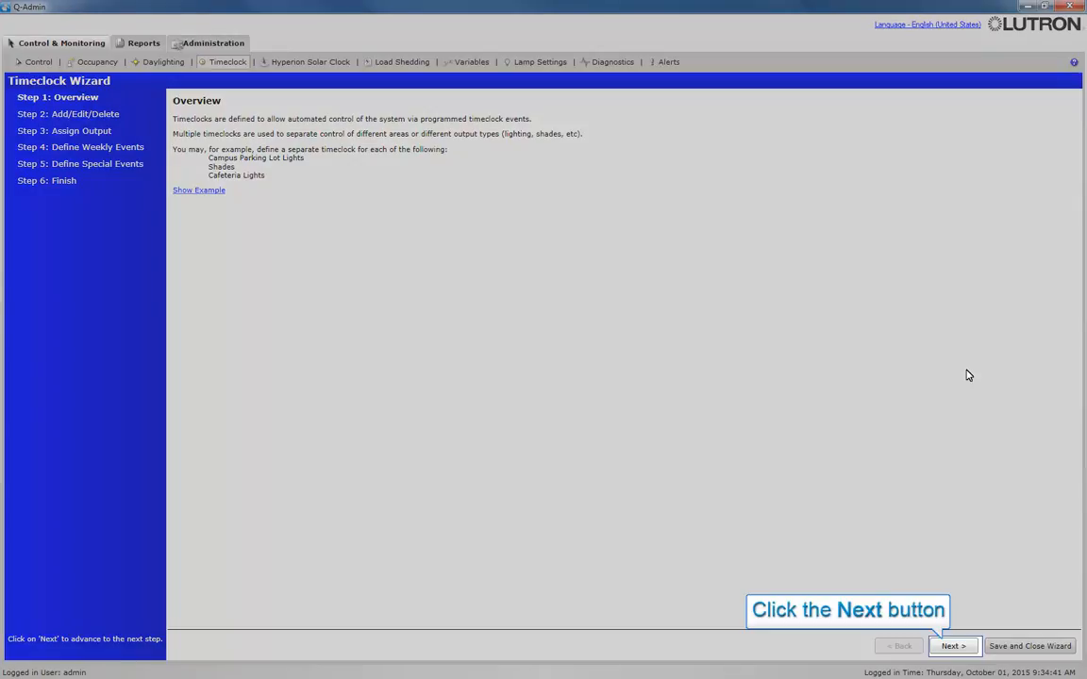
pyautogui.moveTo(961, 555)
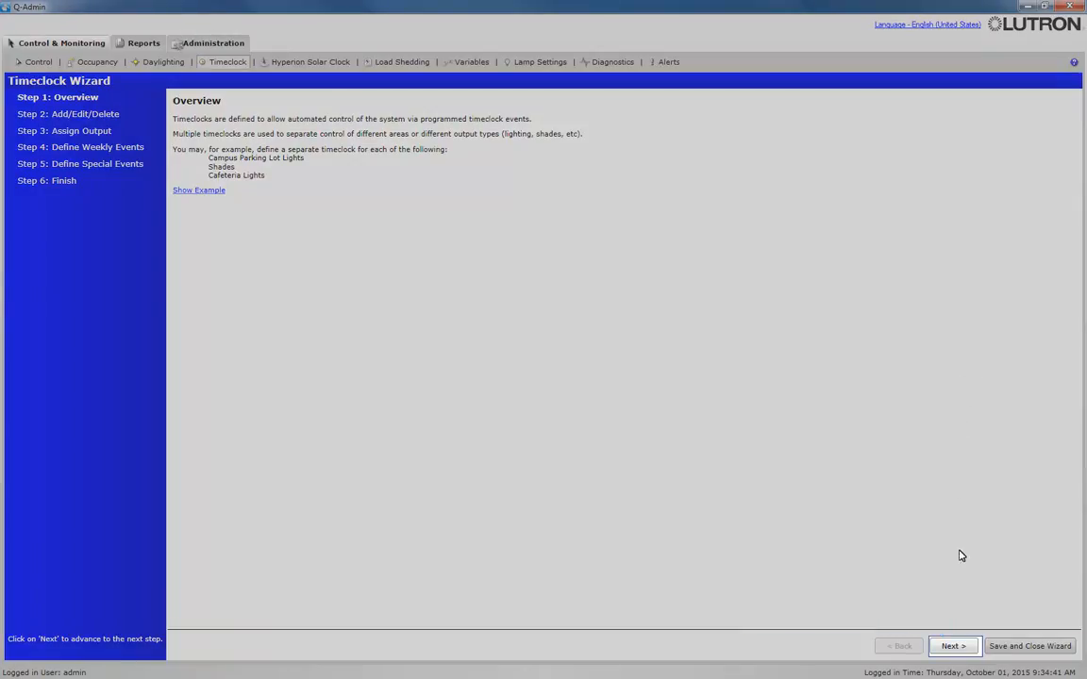
pyautogui.click(951, 646)
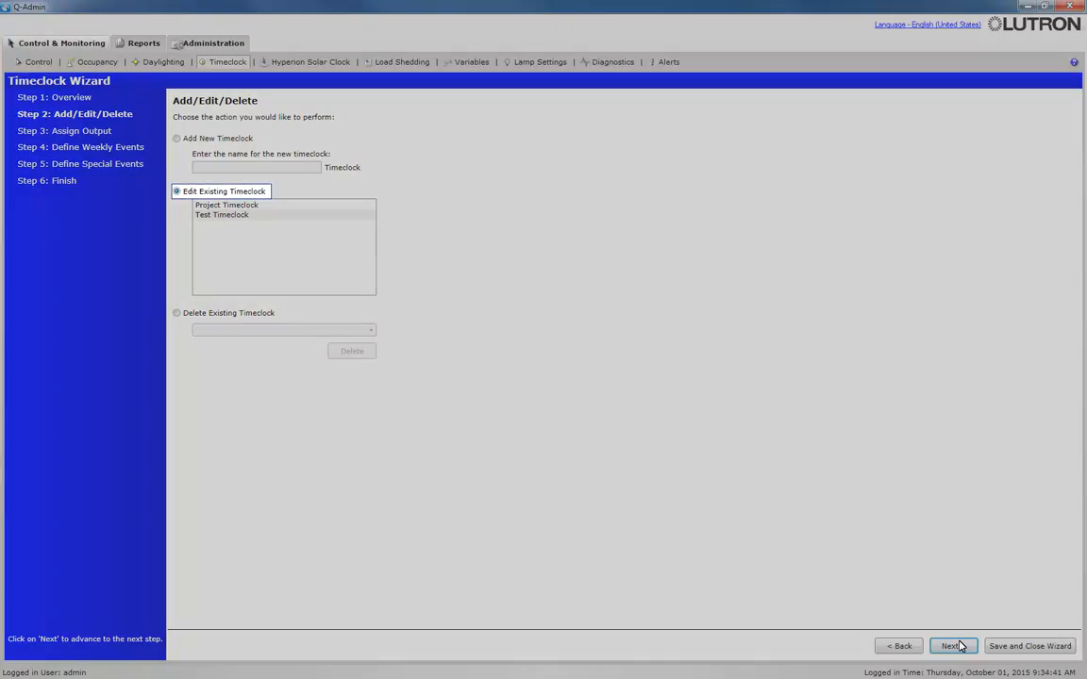
# Step: Choose Edit Existing Timeclock, select Test Timeclock, and continue to Assign Outputs
pyautogui.click(222, 215)
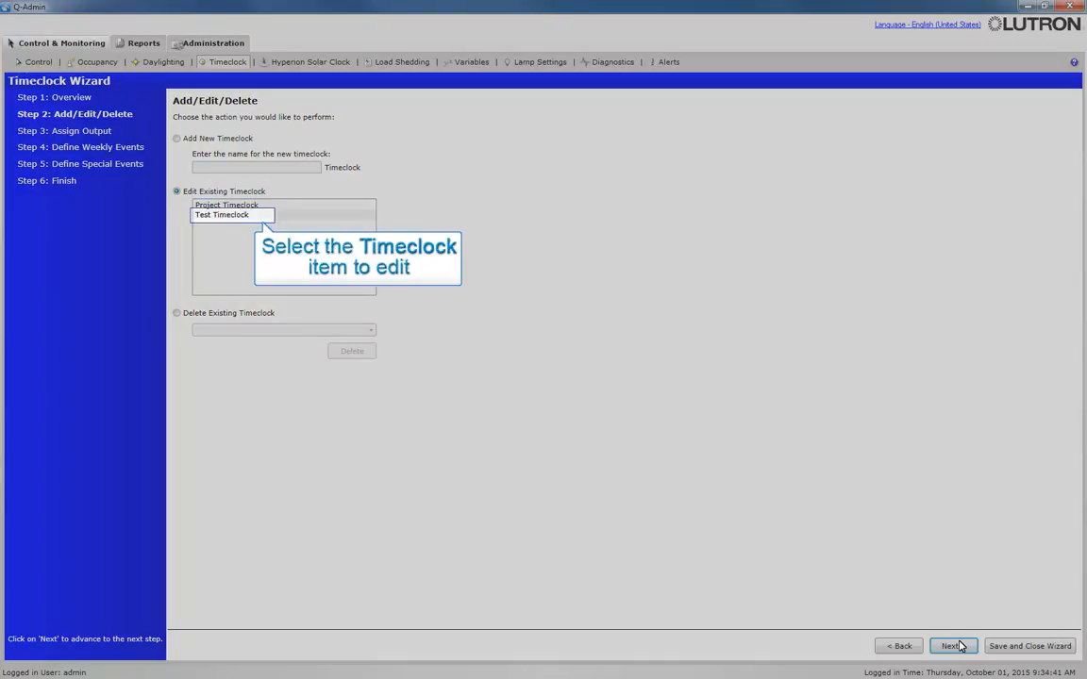
pyautogui.moveTo(712, 630)
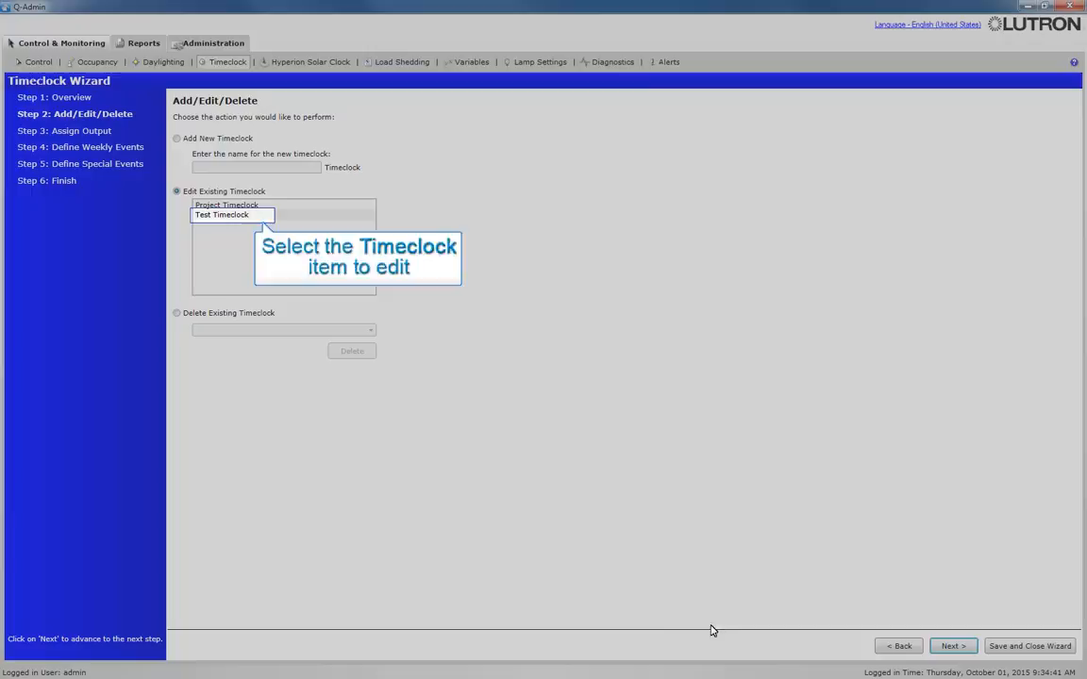
pyautogui.click(232, 214)
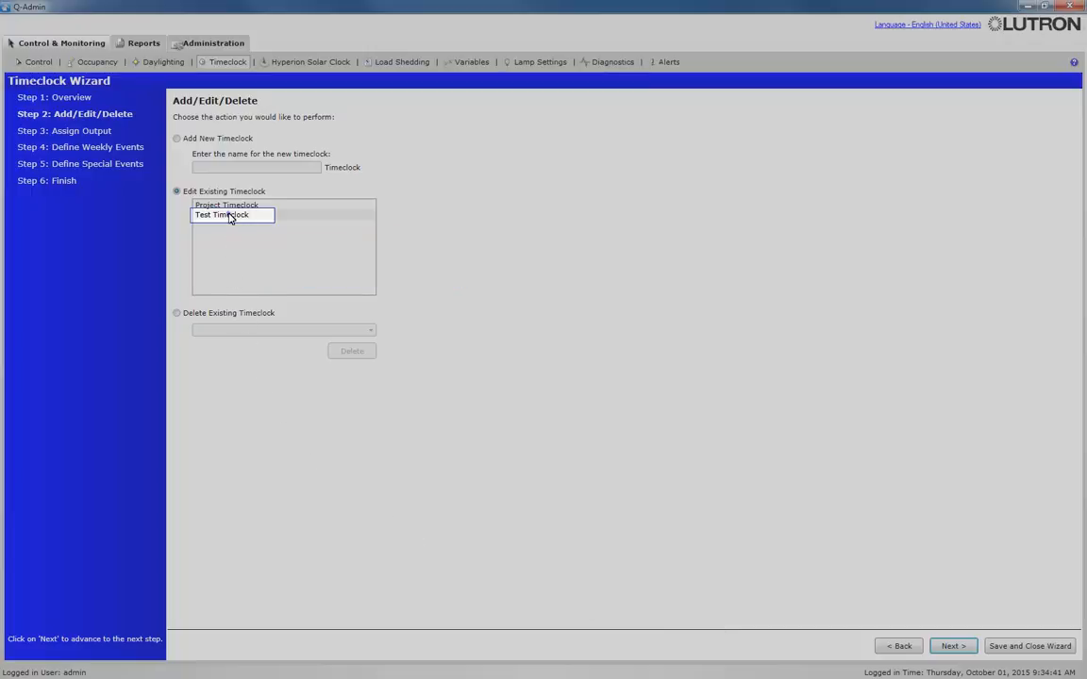
pyautogui.click(232, 214)
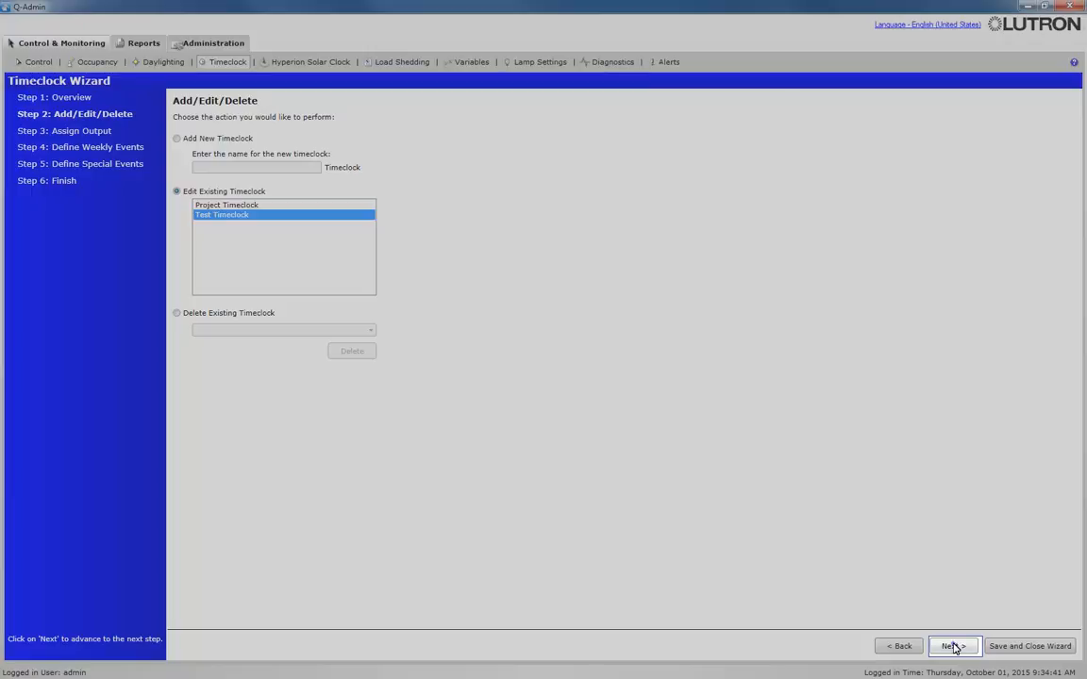
pyautogui.click(951, 646)
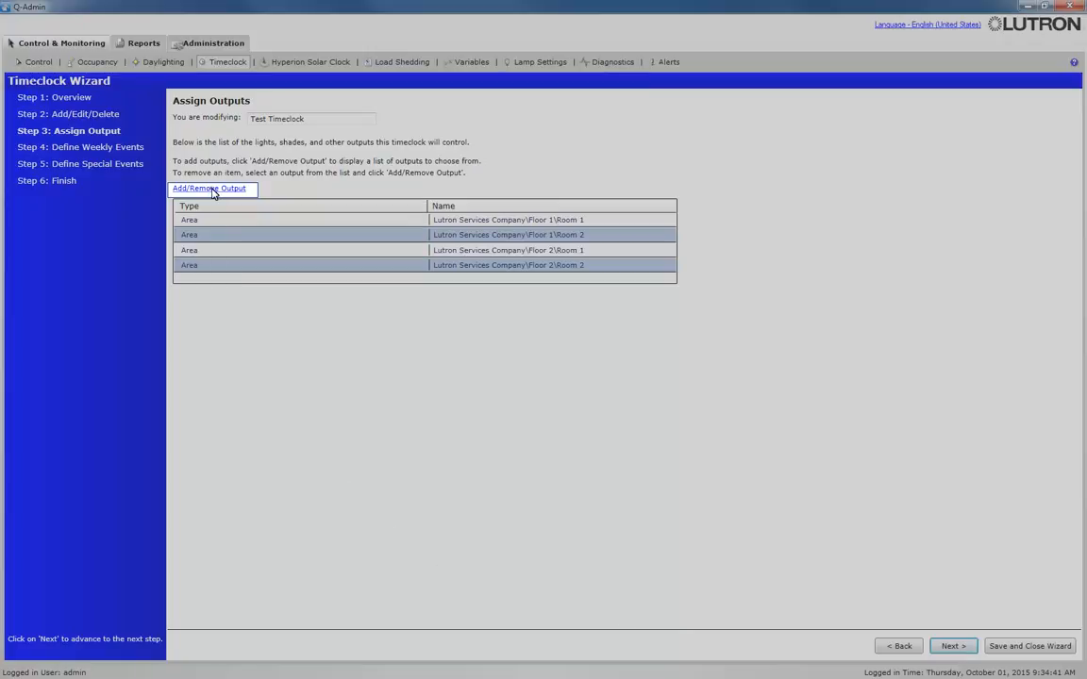
# Step: Uncheck Floor 2 > Room 2 in the Add Outputs dialog and confirm
pyautogui.click(208, 188)
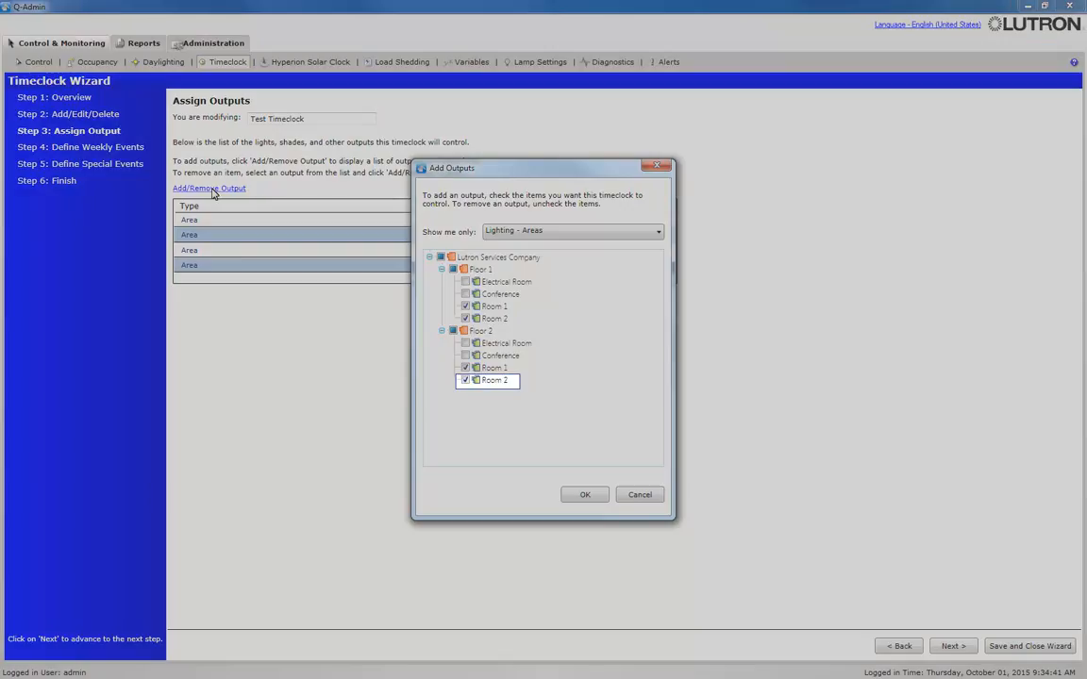
pyautogui.moveTo(387, 231)
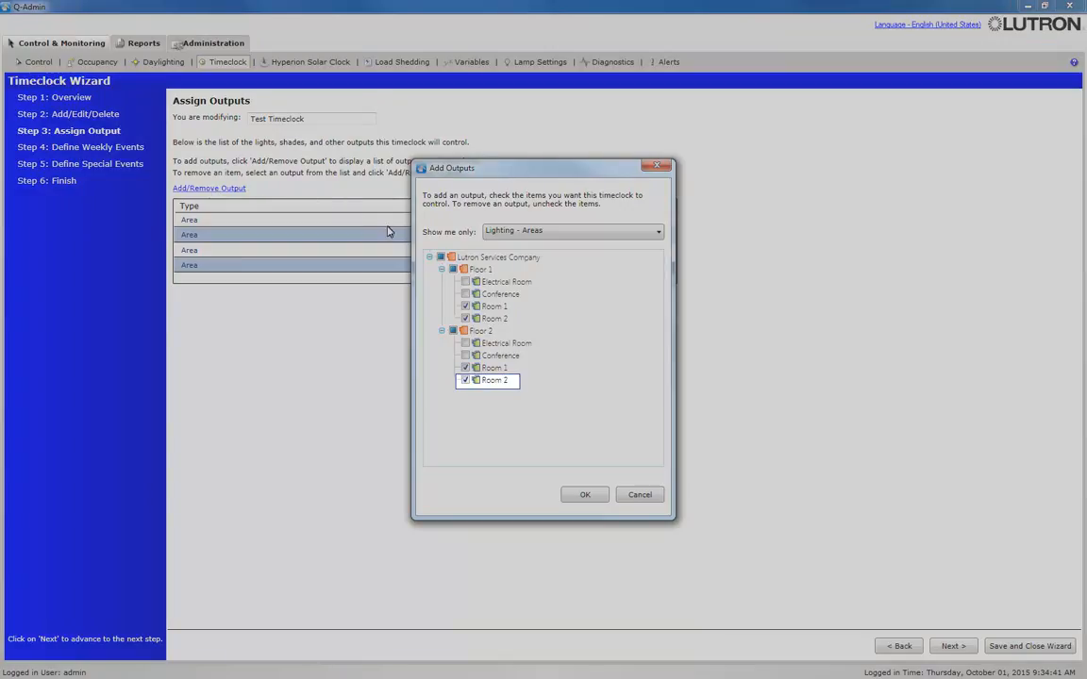
pyautogui.click(465, 380)
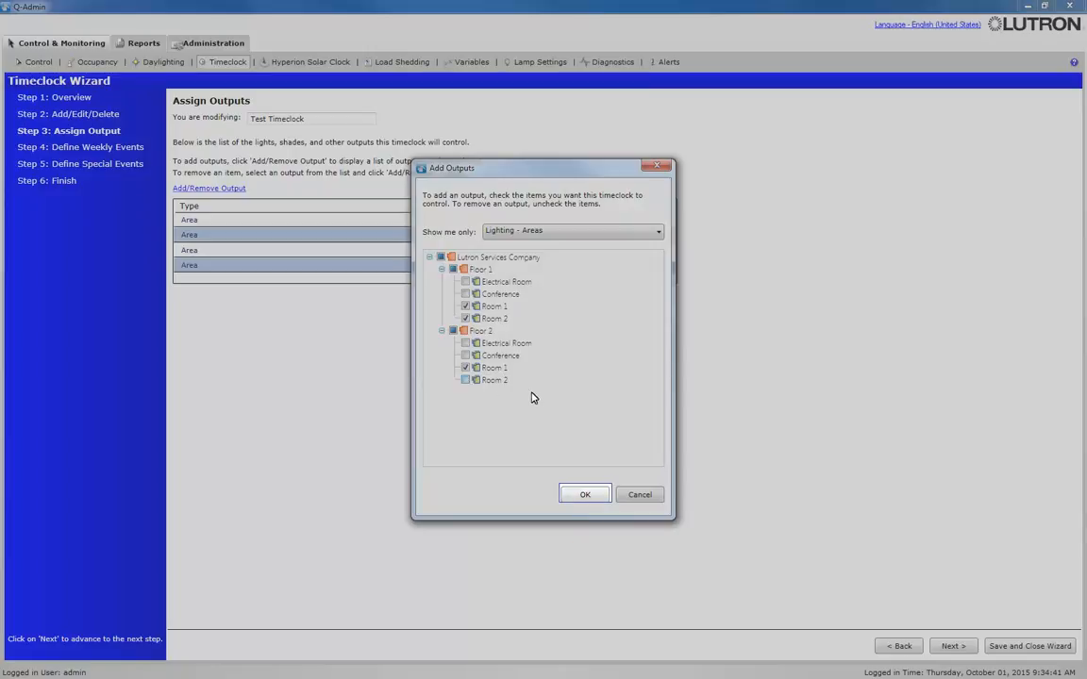
pyautogui.click(585, 494)
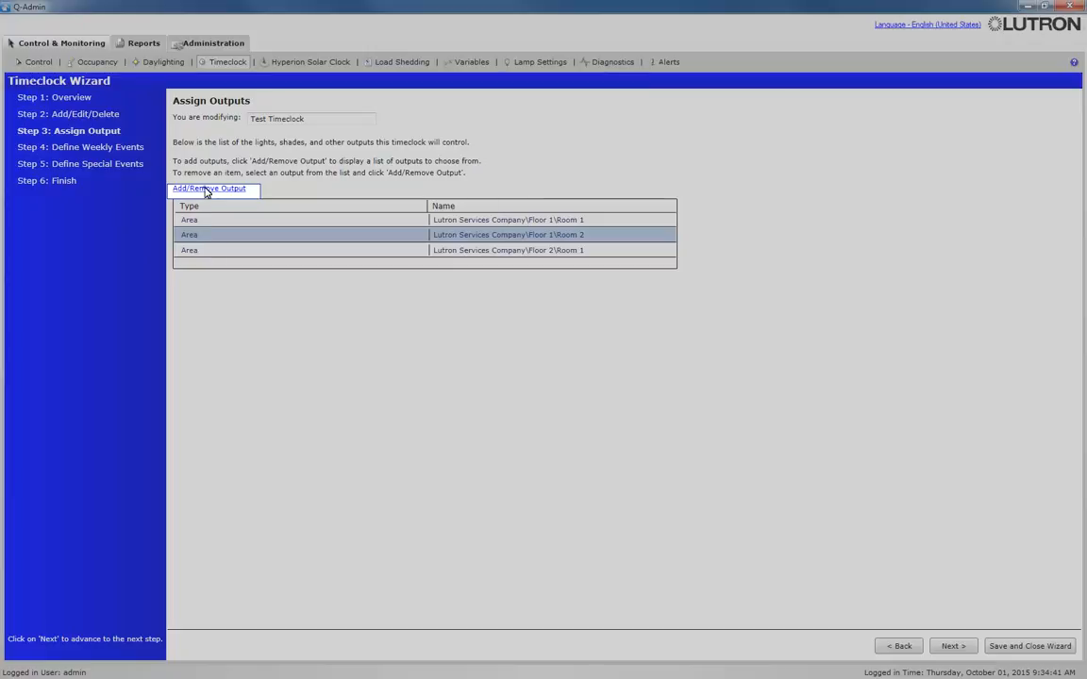
# Step: Add the Floor 1 Conference Rm Blackouts North Wall shade group as an output, then continue to weekly events
pyautogui.click(209, 188)
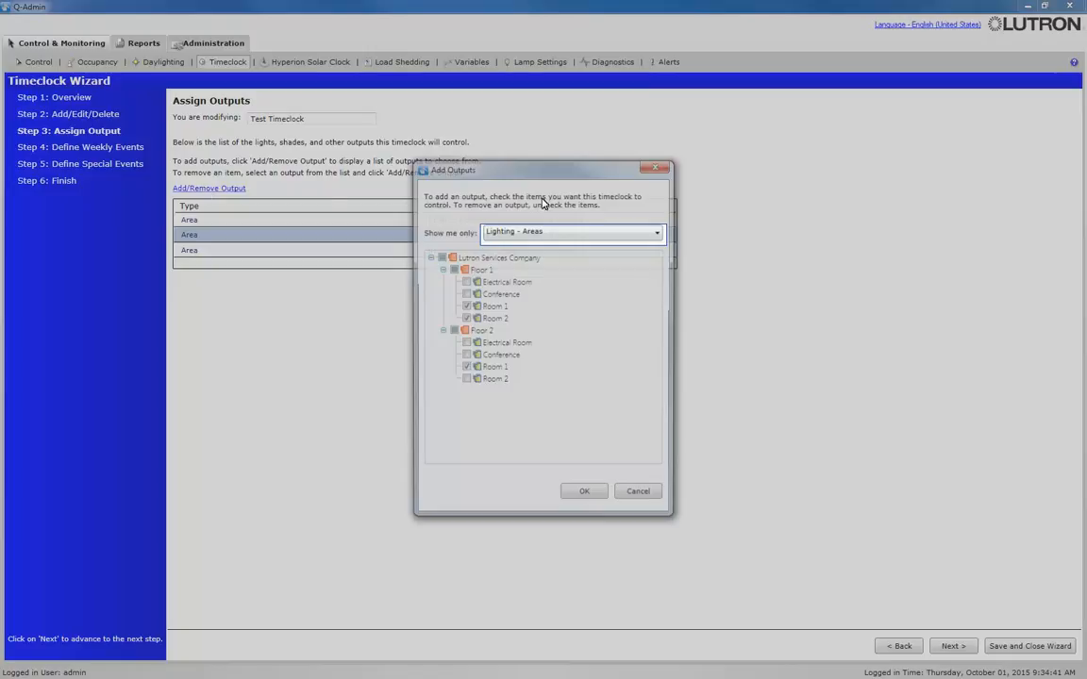
pyautogui.click(656, 232)
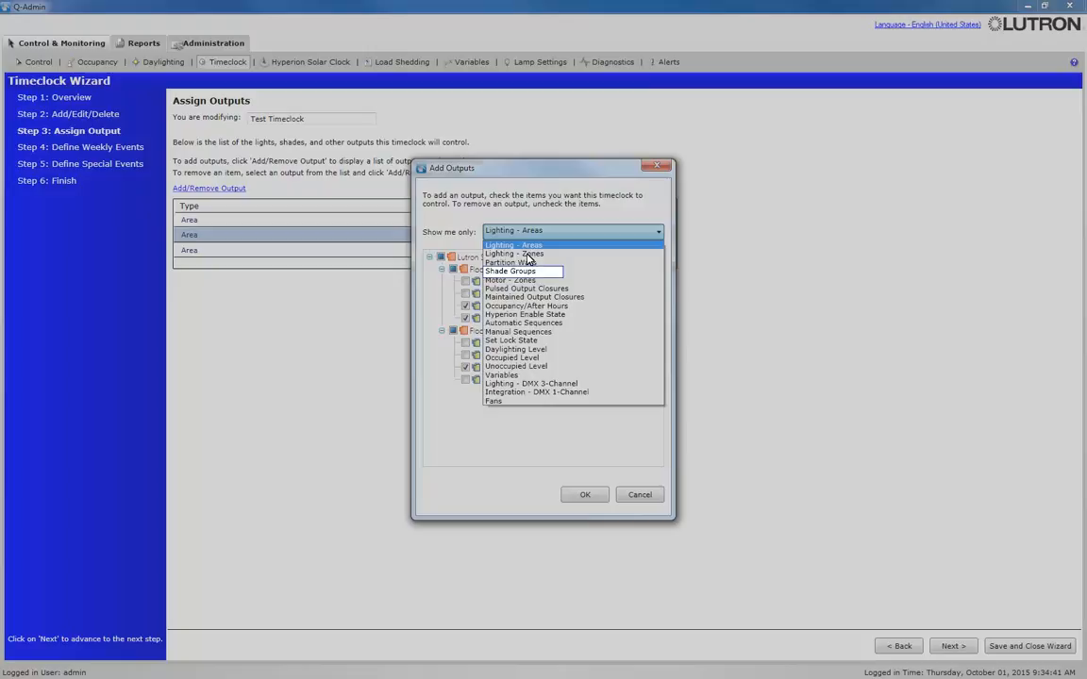
pyautogui.click(509, 271)
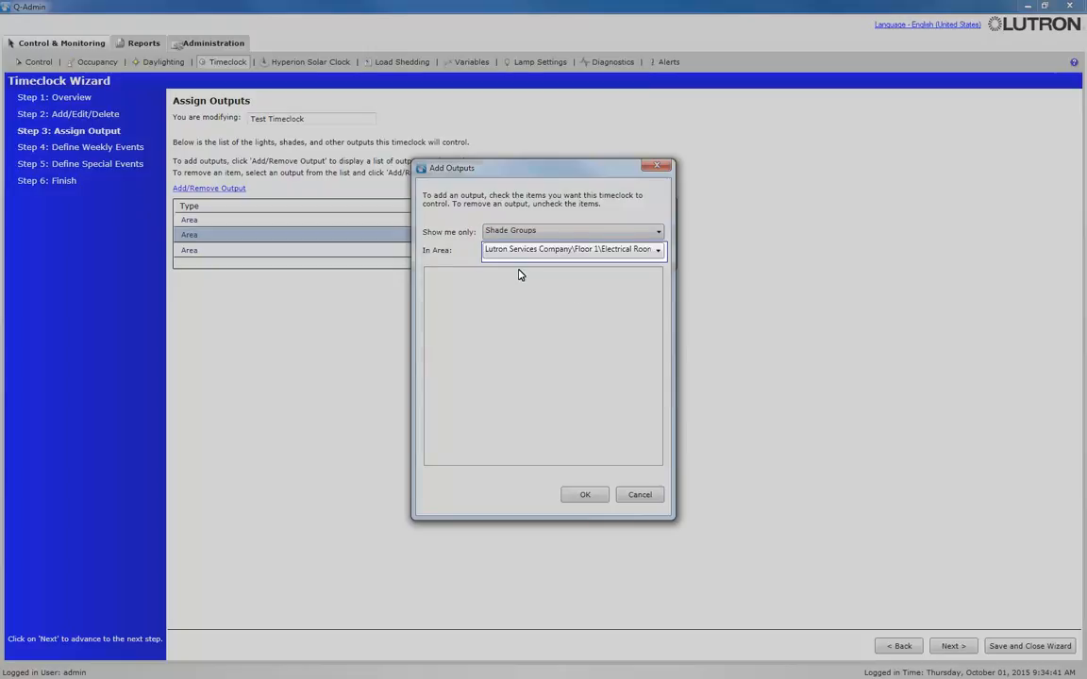
pyautogui.moveTo(657, 260)
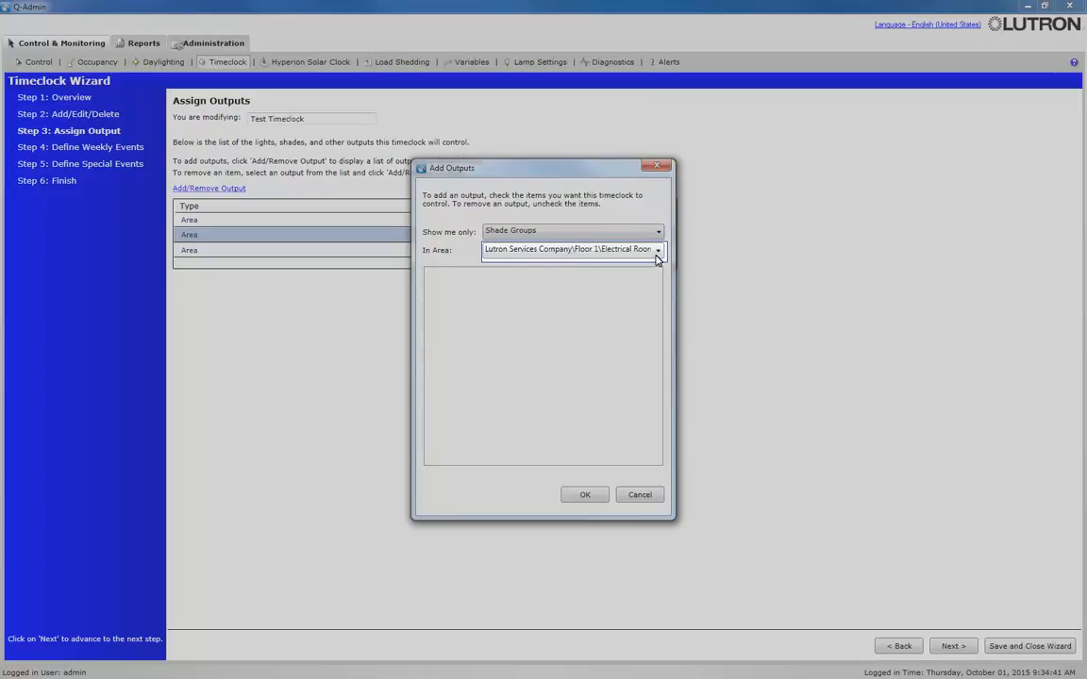
pyautogui.click(657, 249)
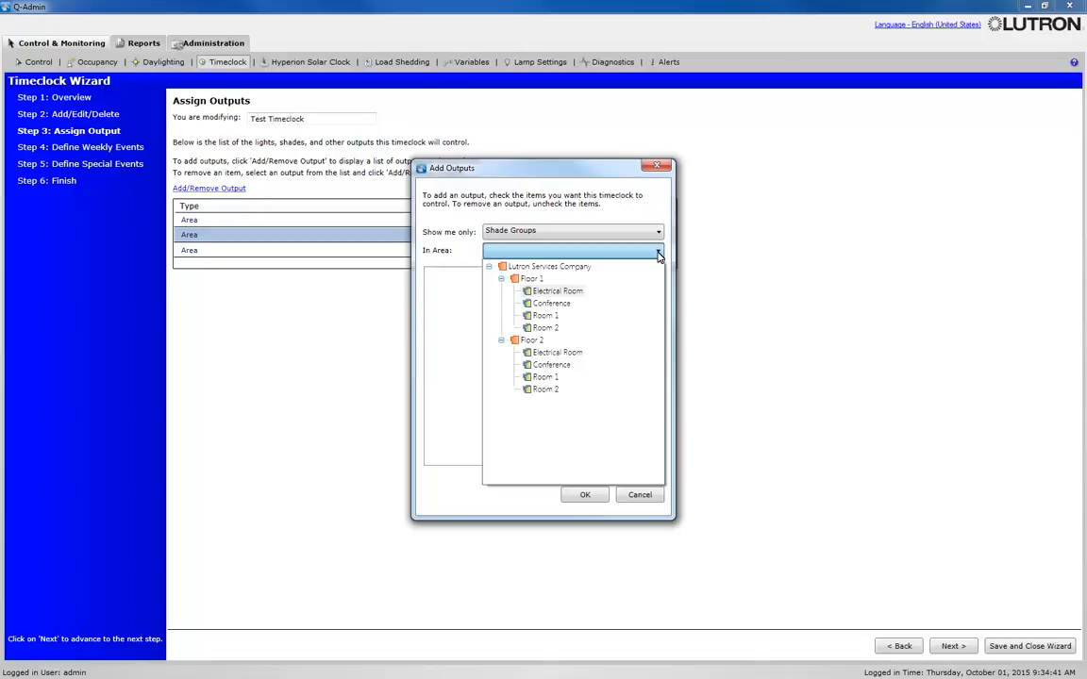
pyautogui.click(550, 303)
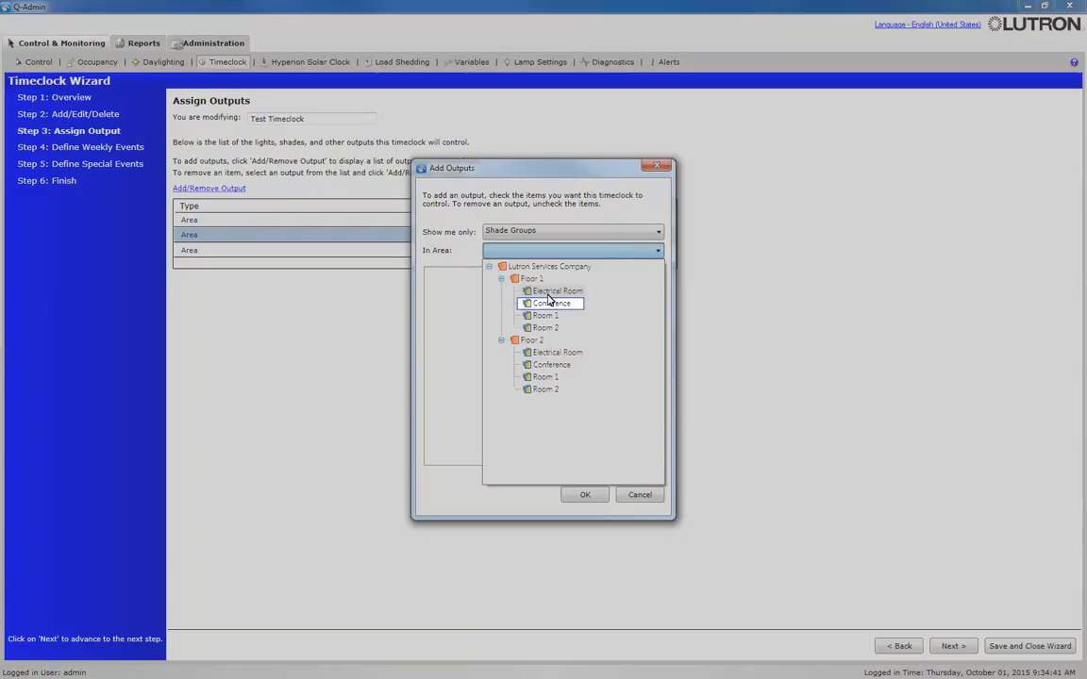
pyautogui.click(551, 303)
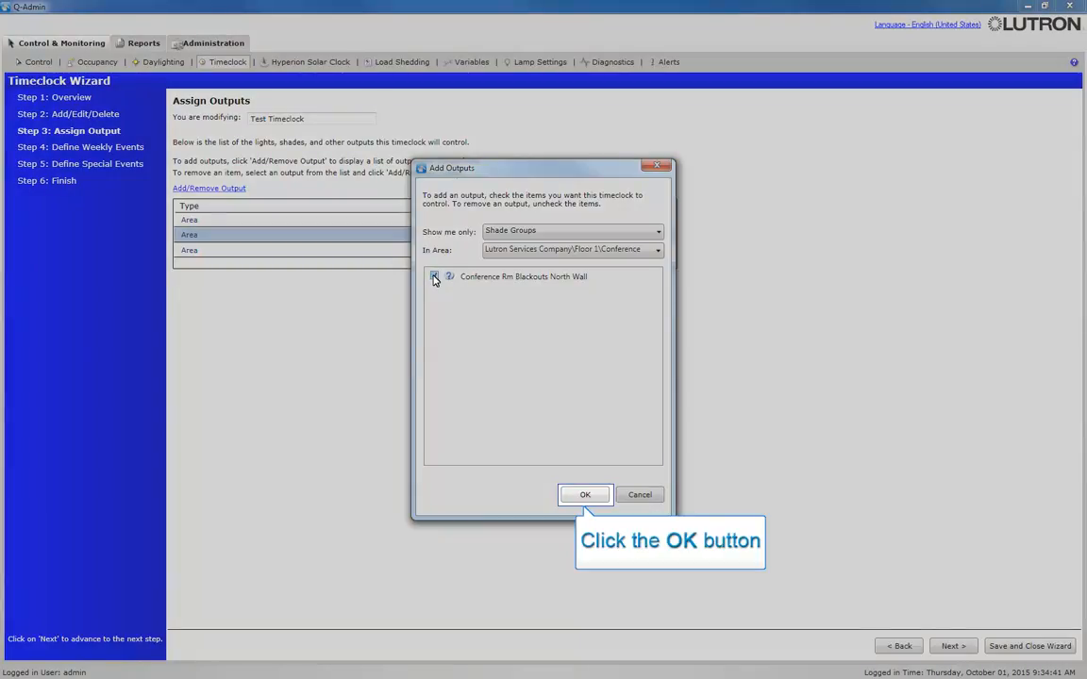
pyautogui.click(434, 276)
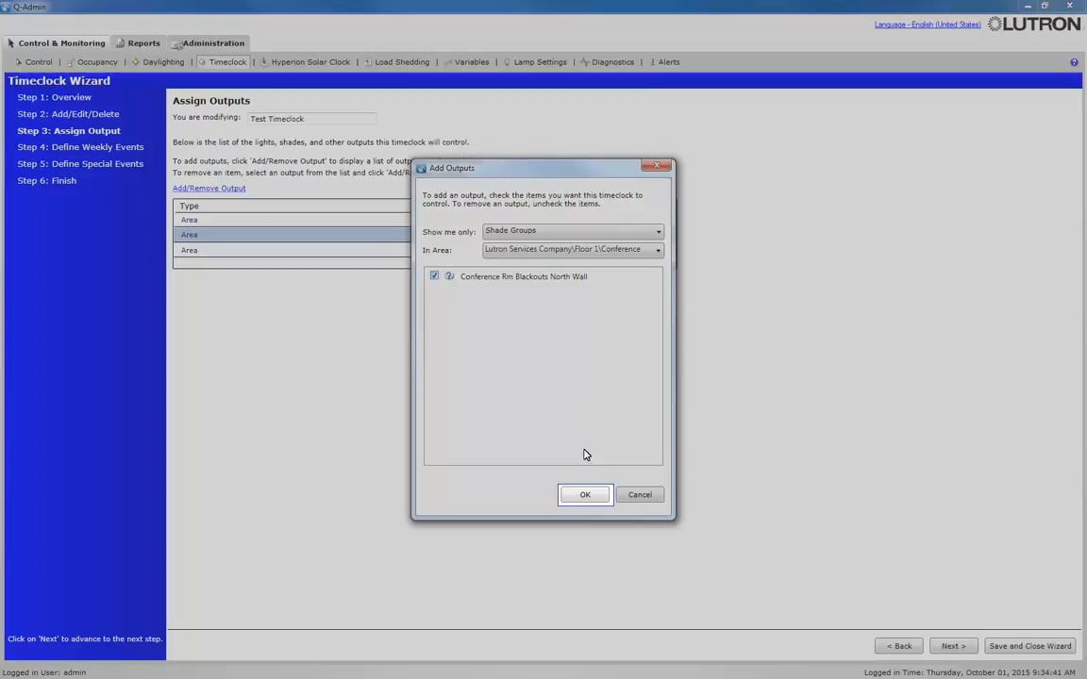
pyautogui.click(585, 494)
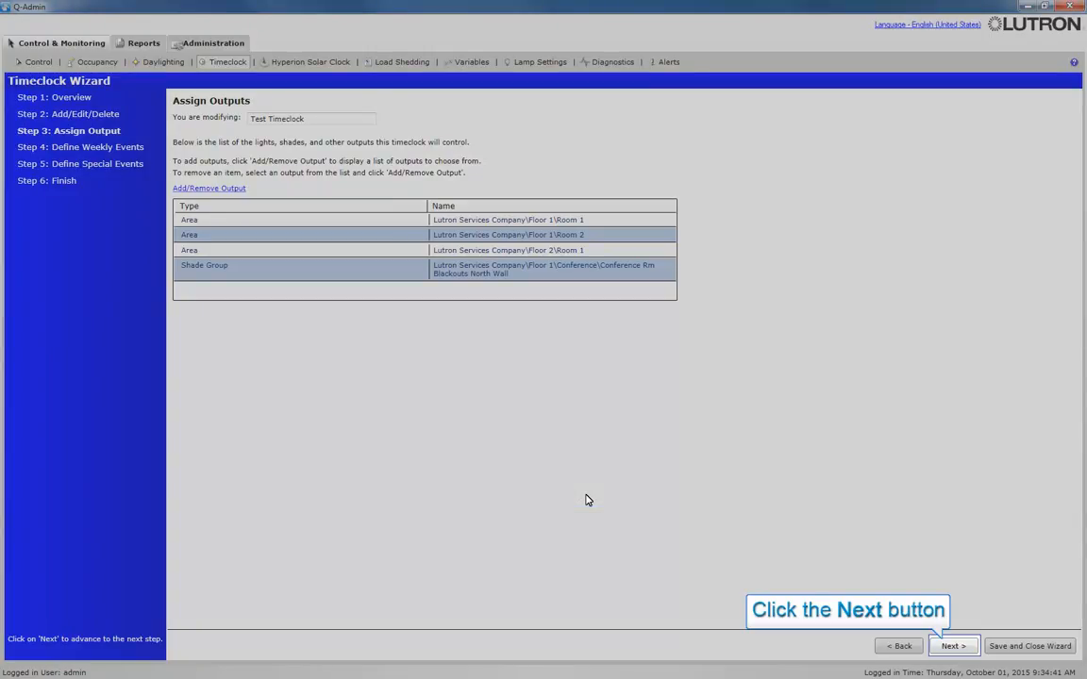
pyautogui.moveTo(953, 632)
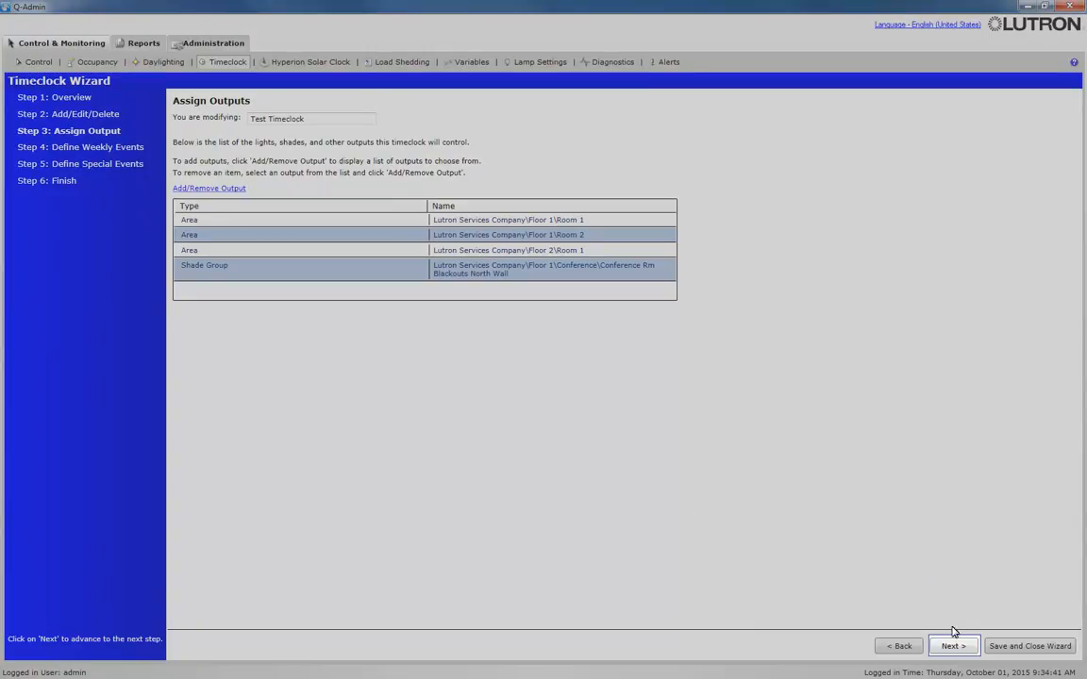
pyautogui.click(952, 646)
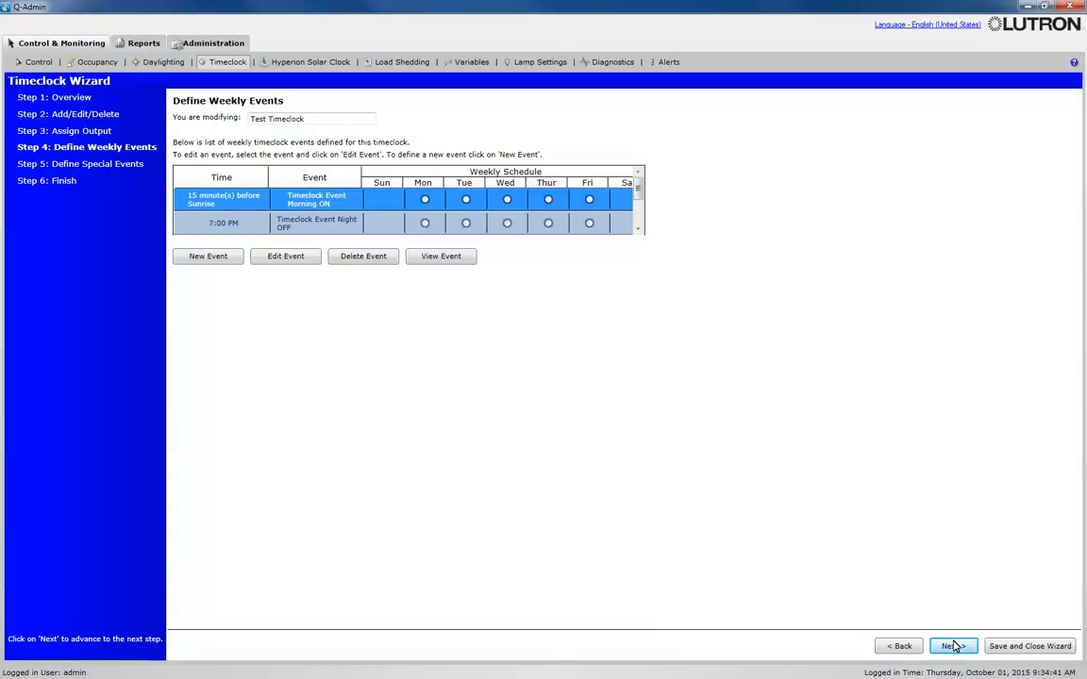
pyautogui.moveTo(285, 256)
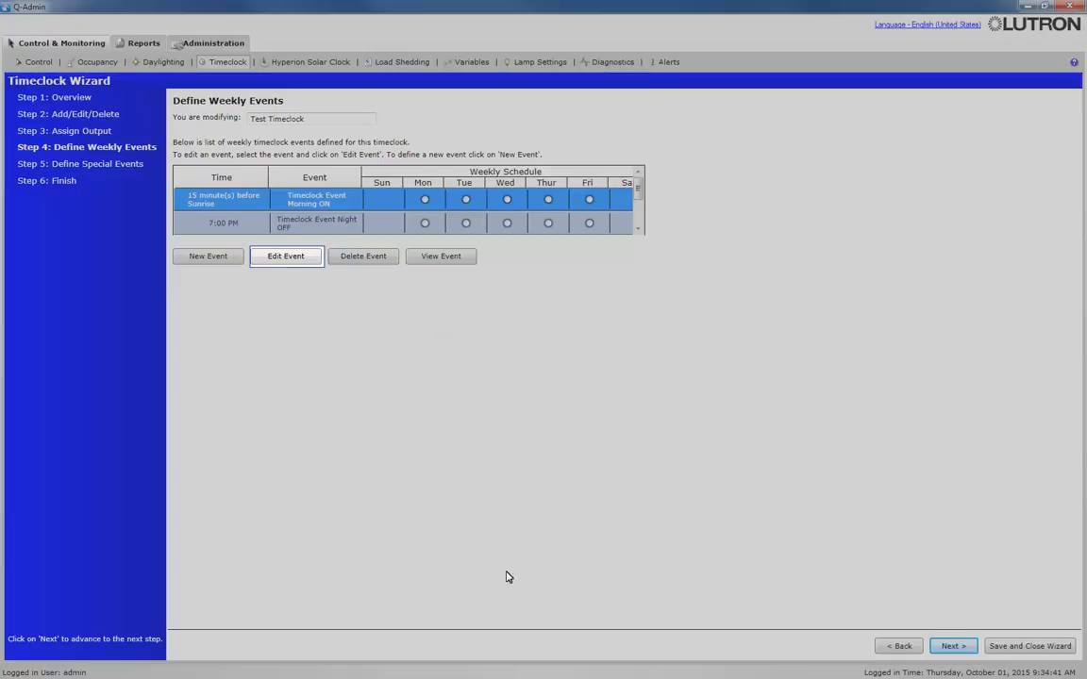
# Step: Set the Morning ON event's blackout shade group level to Preset 001 and save
pyautogui.click(285, 256)
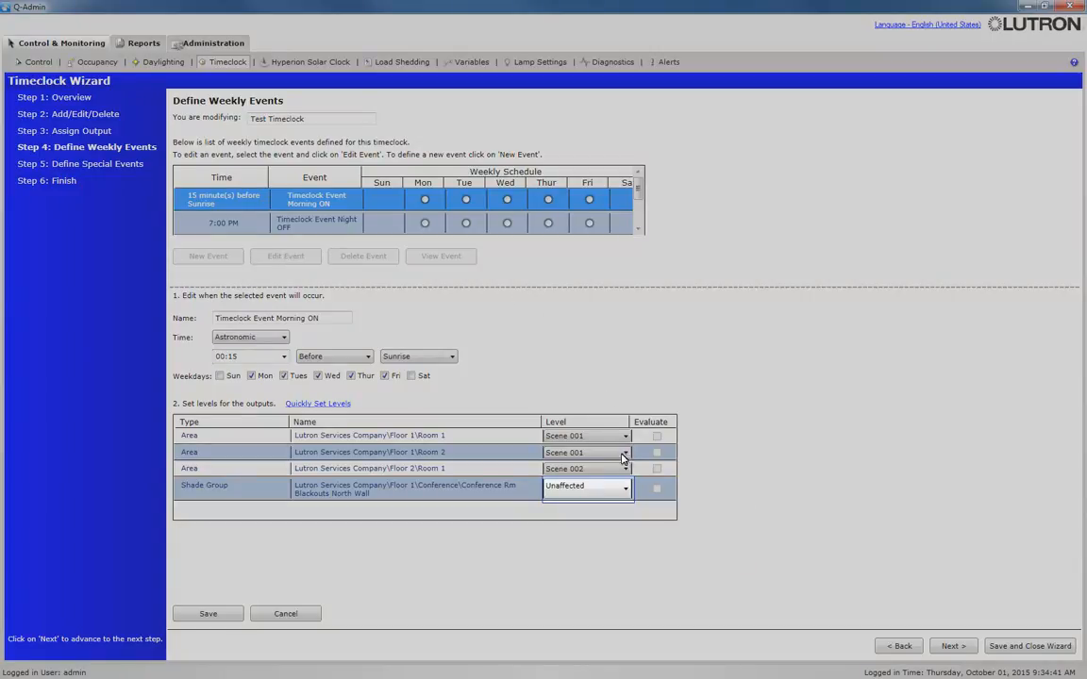
pyautogui.click(625, 486)
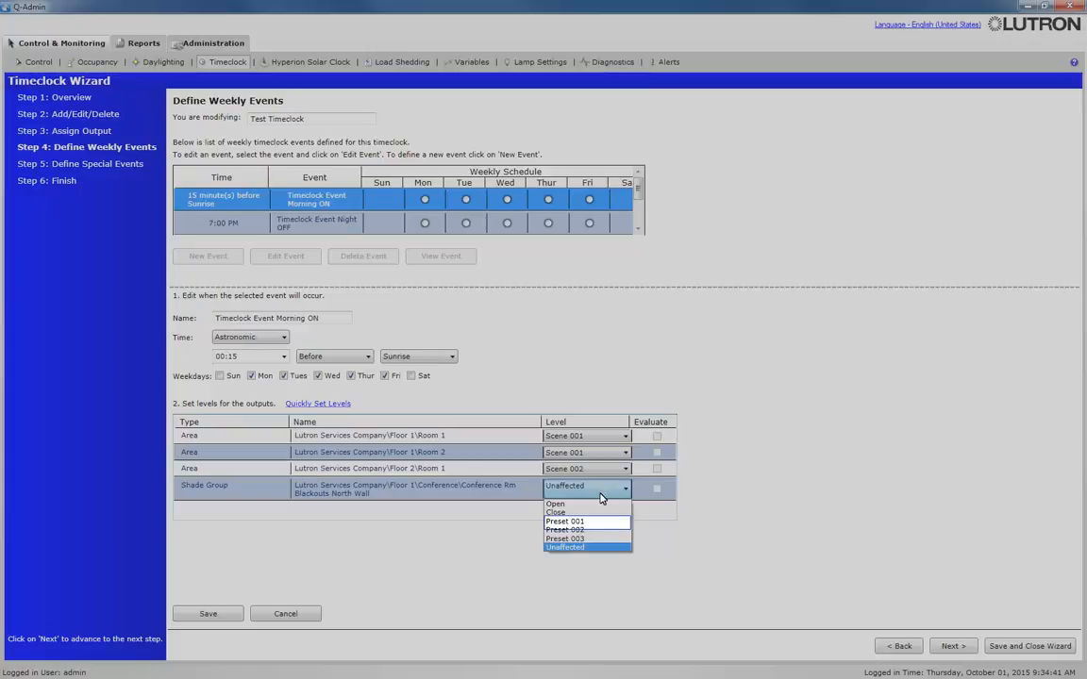
pyautogui.click(564, 520)
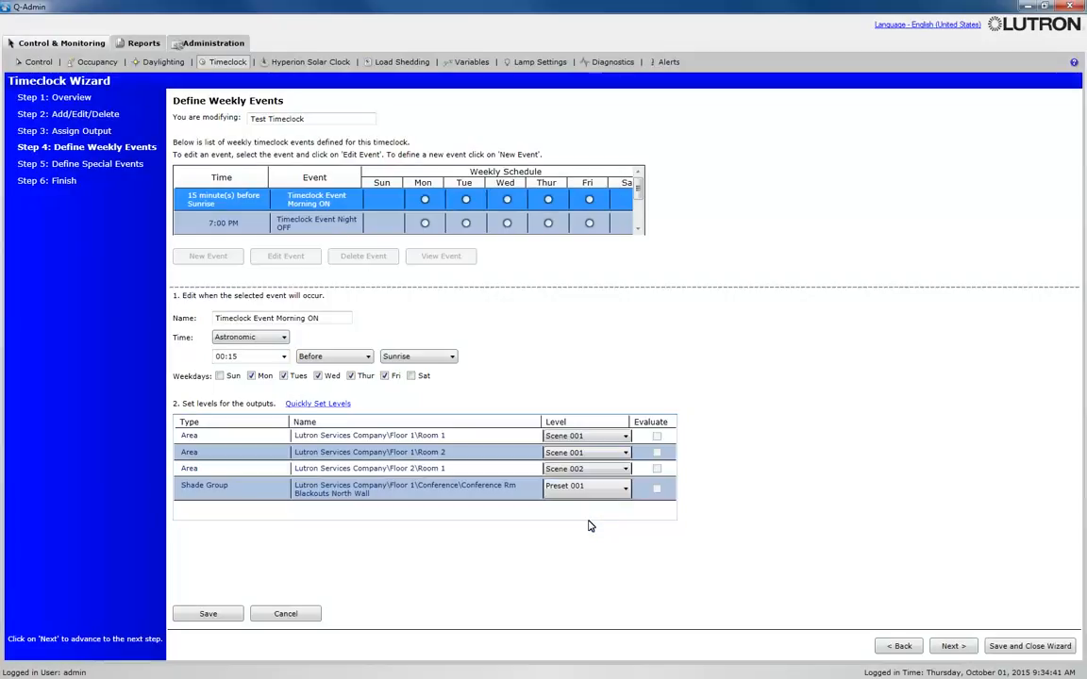
pyautogui.moveTo(207, 613)
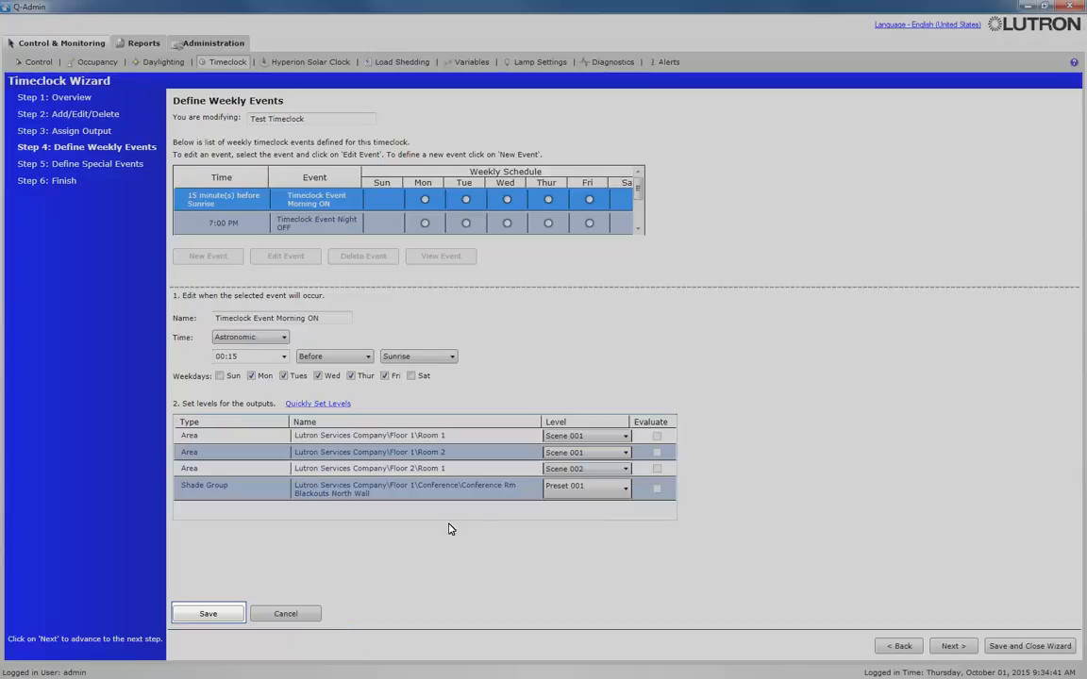
pyautogui.moveTo(208, 613)
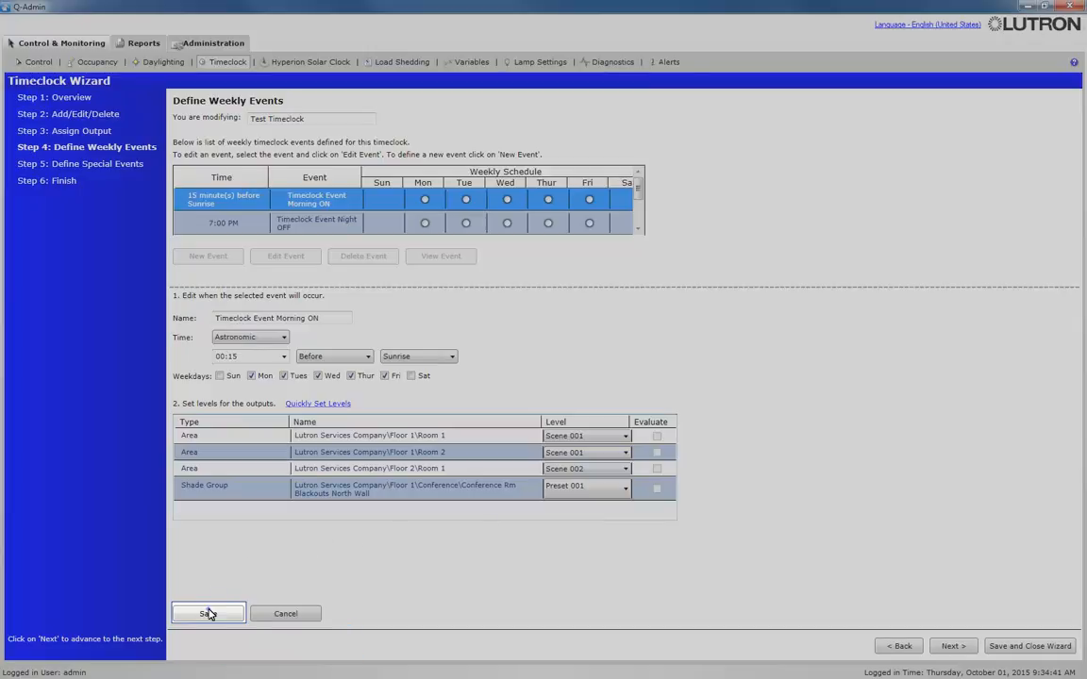
pyautogui.click(208, 613)
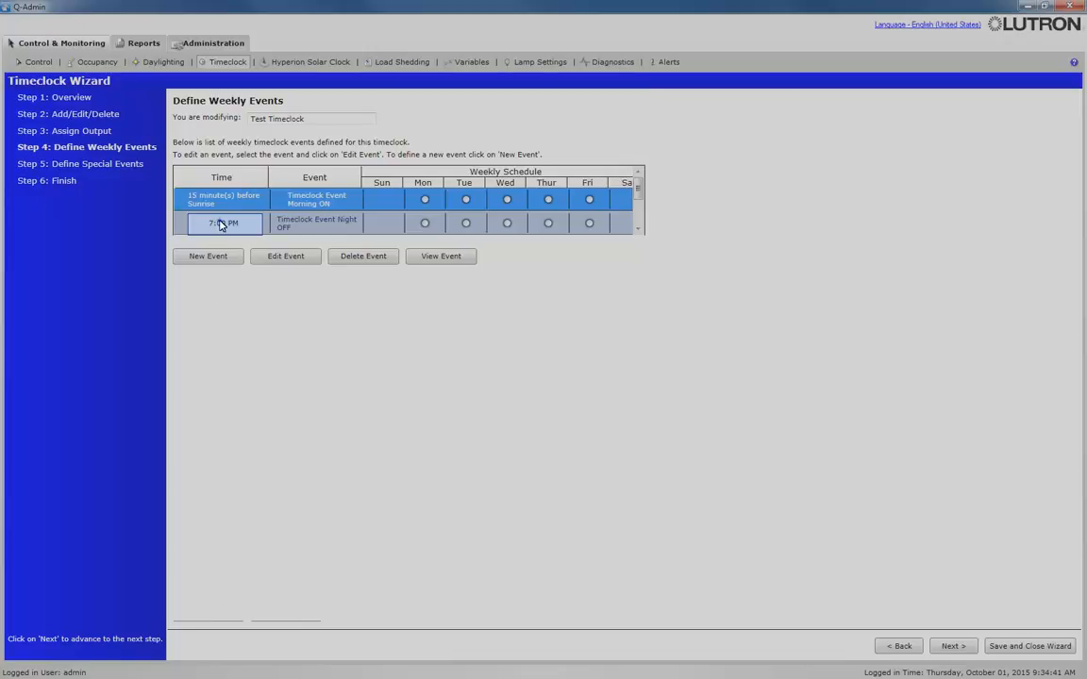
# Step: Edit the 7:00 PM Night OFF event, setting the shade group level to Close
pyautogui.click(224, 222)
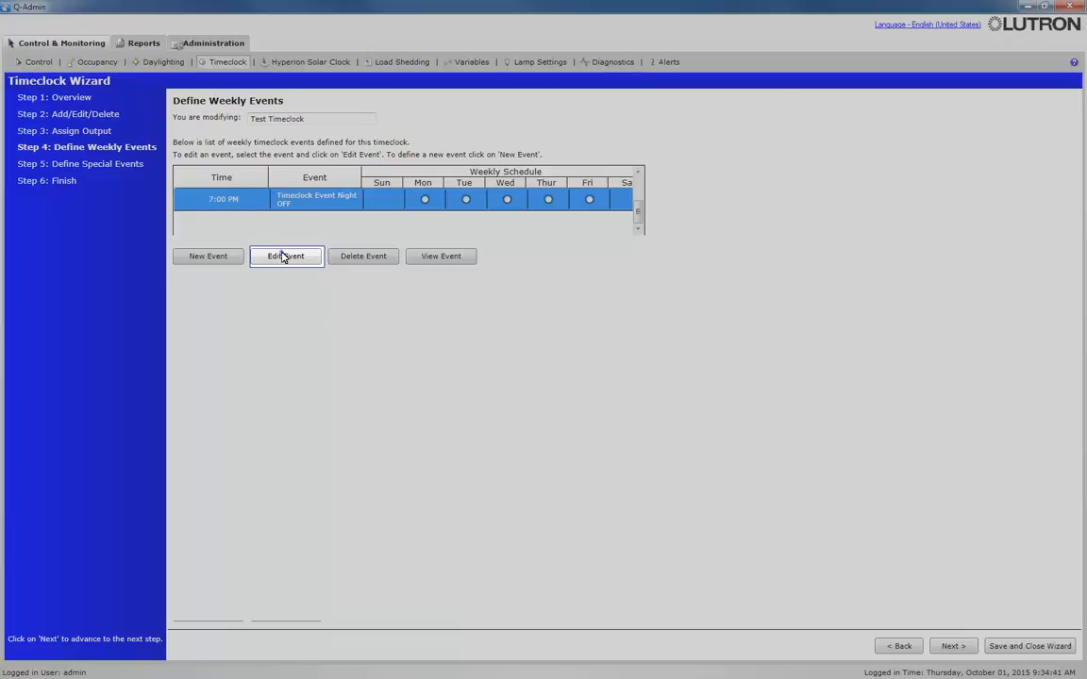
pyautogui.click(286, 256)
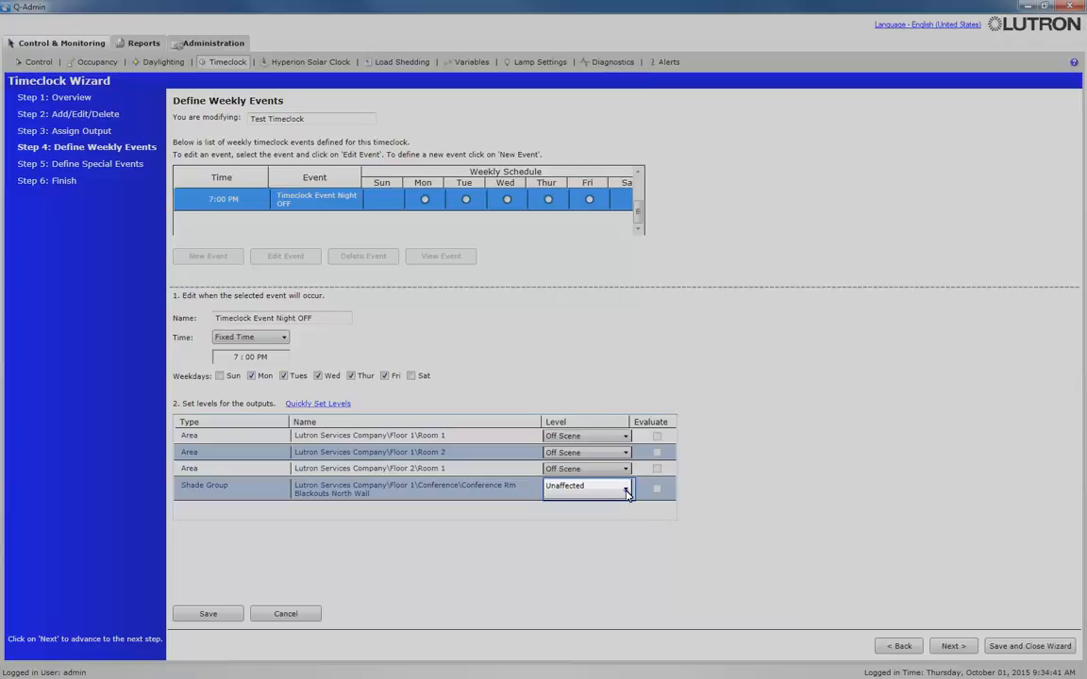
pyautogui.click(626, 487)
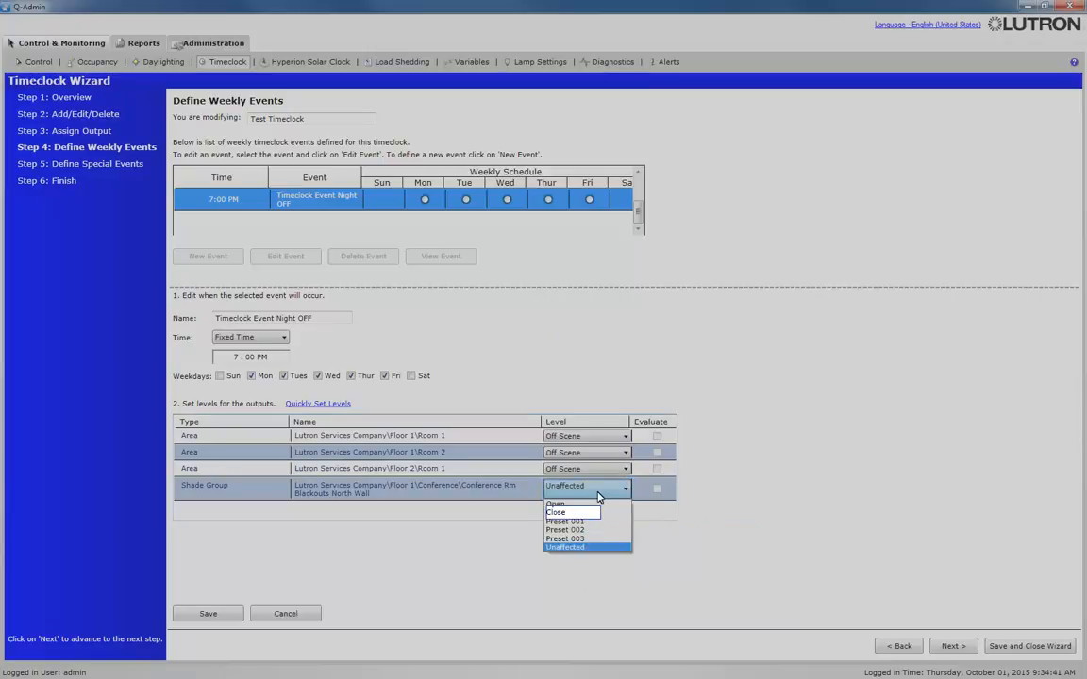
pyautogui.moveTo(573, 514)
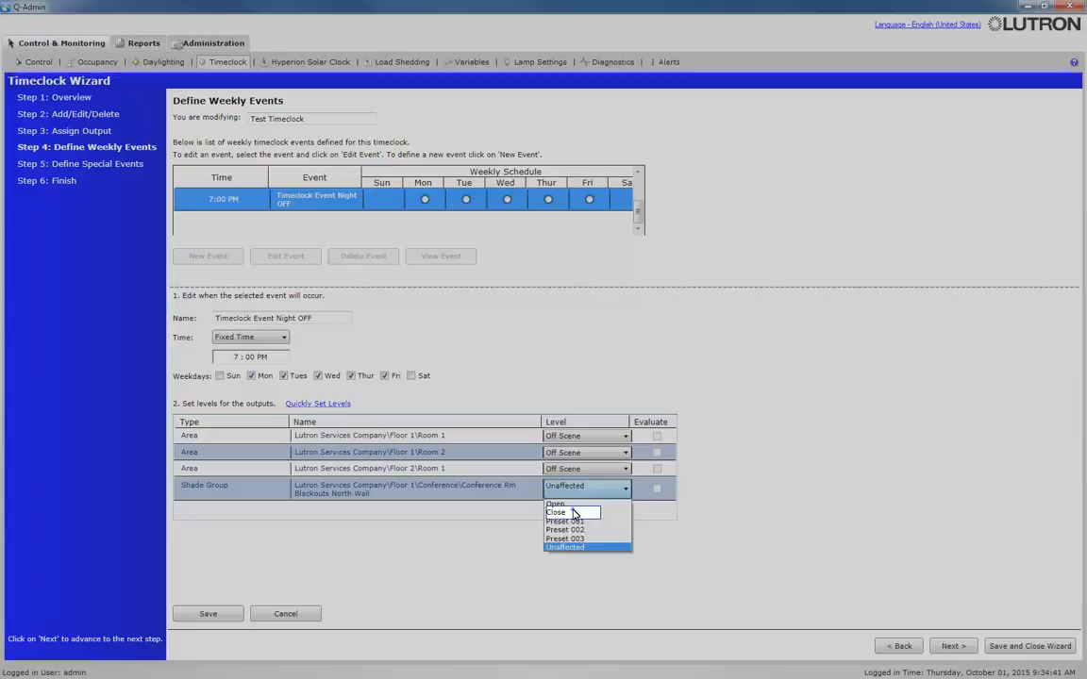
pyautogui.click(556, 512)
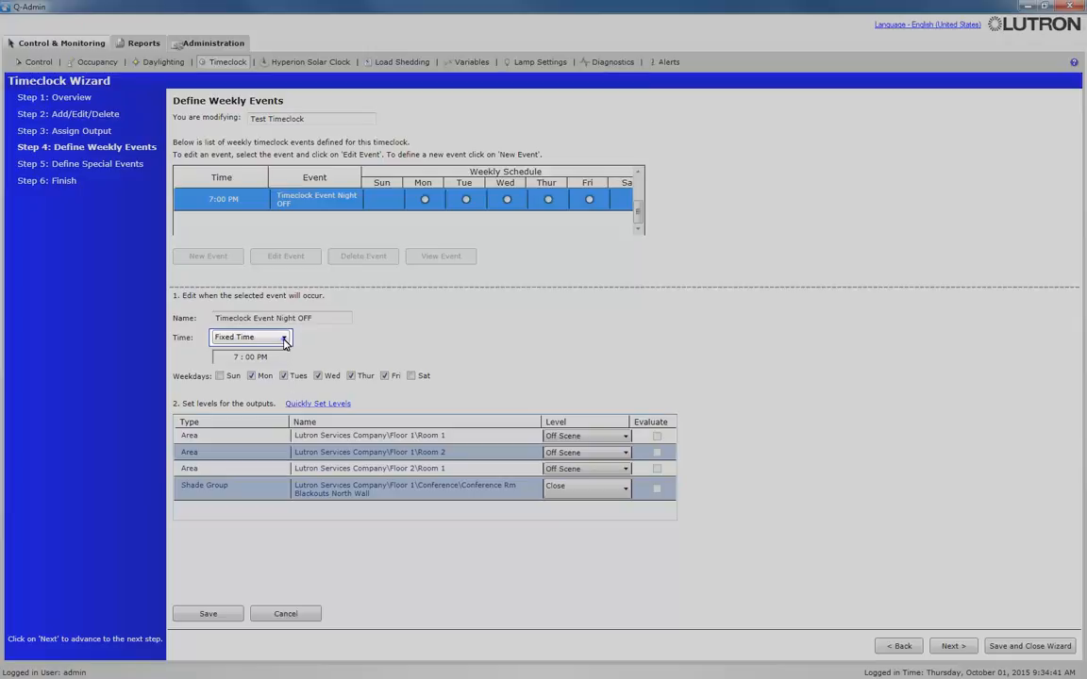
# Step: Make the Night OFF event astronomic at 00:45 after sunrise and save it
pyautogui.click(284, 337)
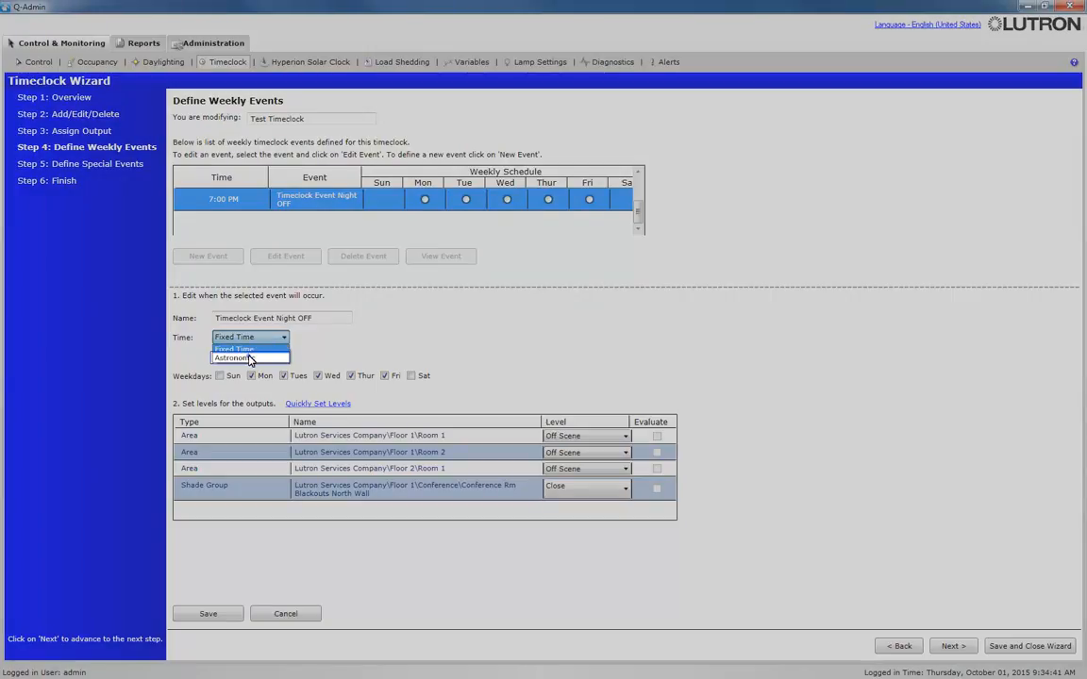
pyautogui.click(234, 358)
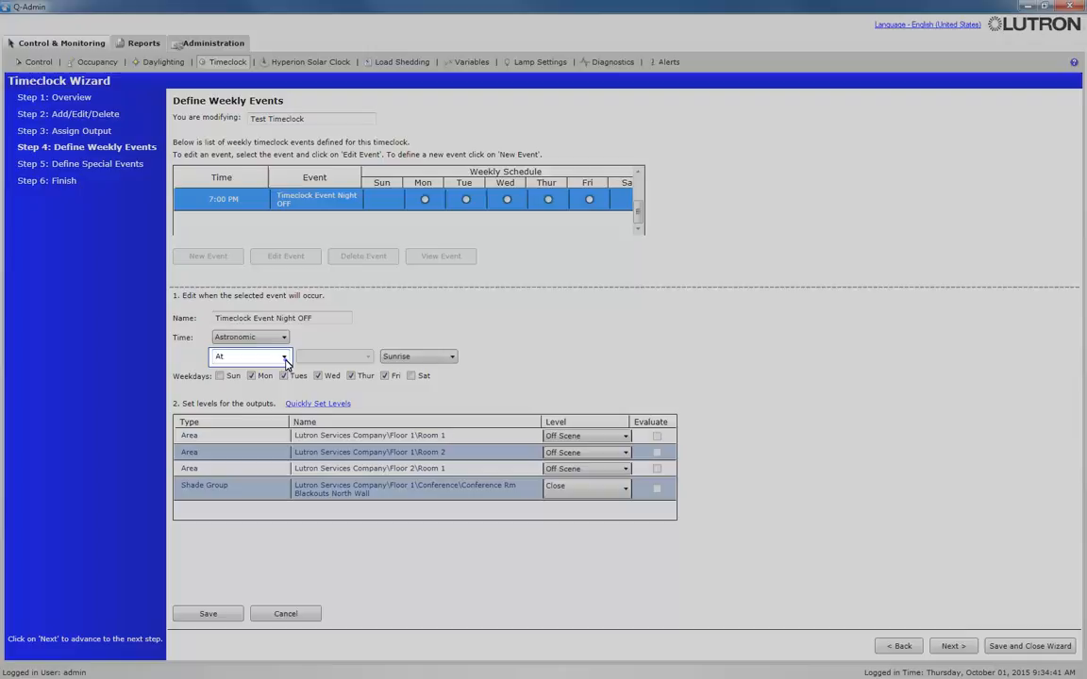
pyautogui.click(283, 355)
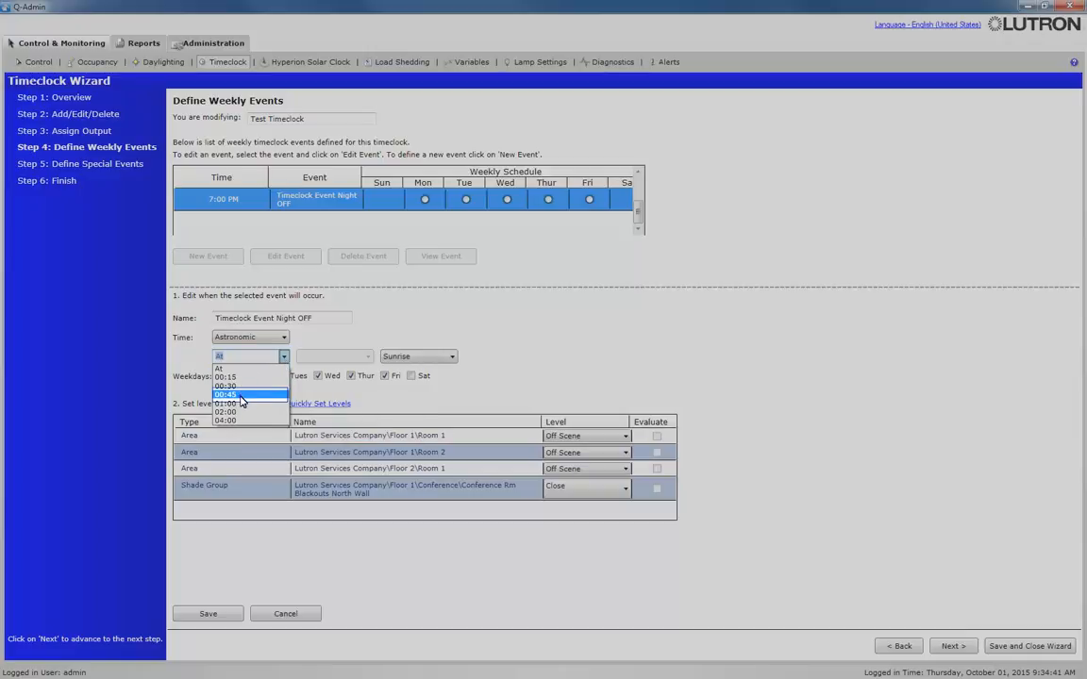
pyautogui.click(226, 394)
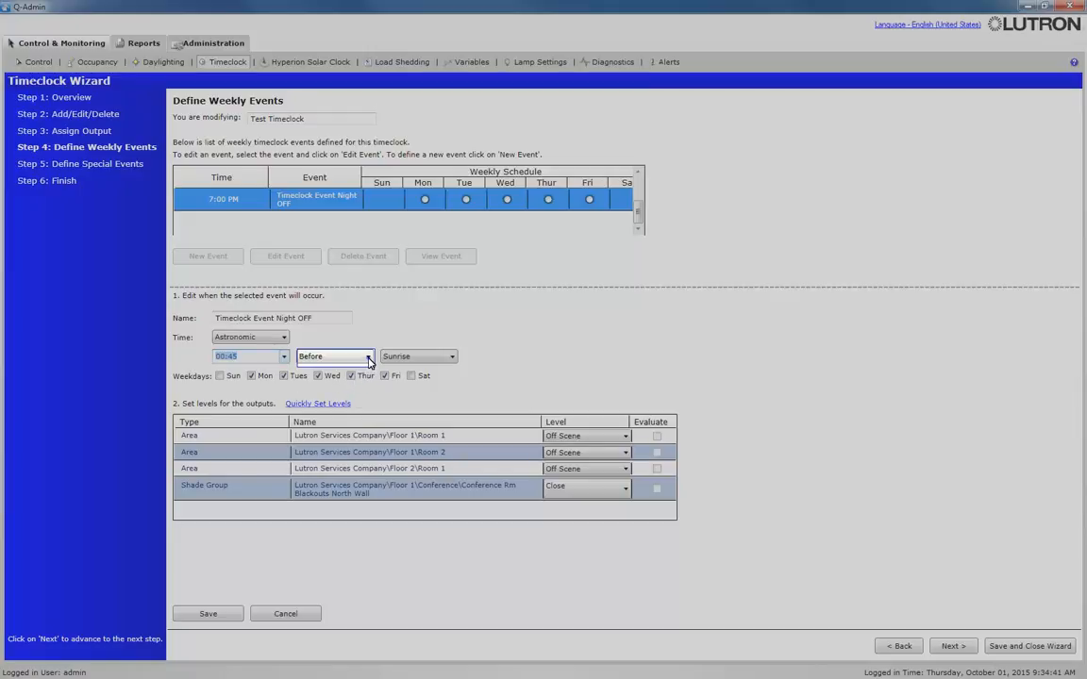
pyautogui.click(367, 356)
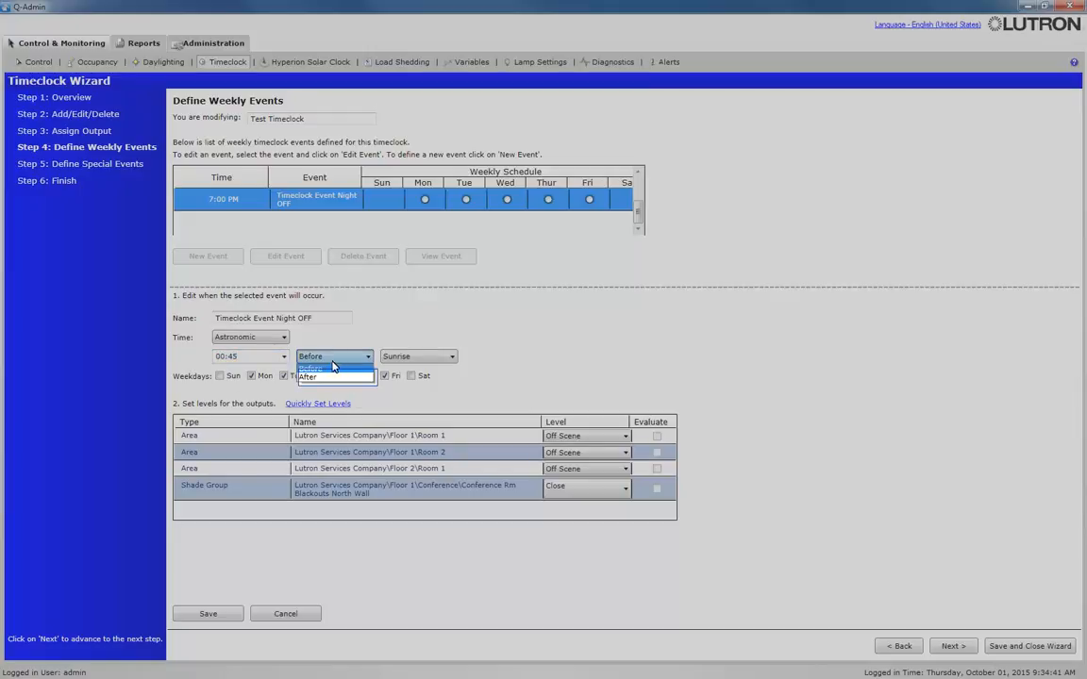
pyautogui.click(309, 377)
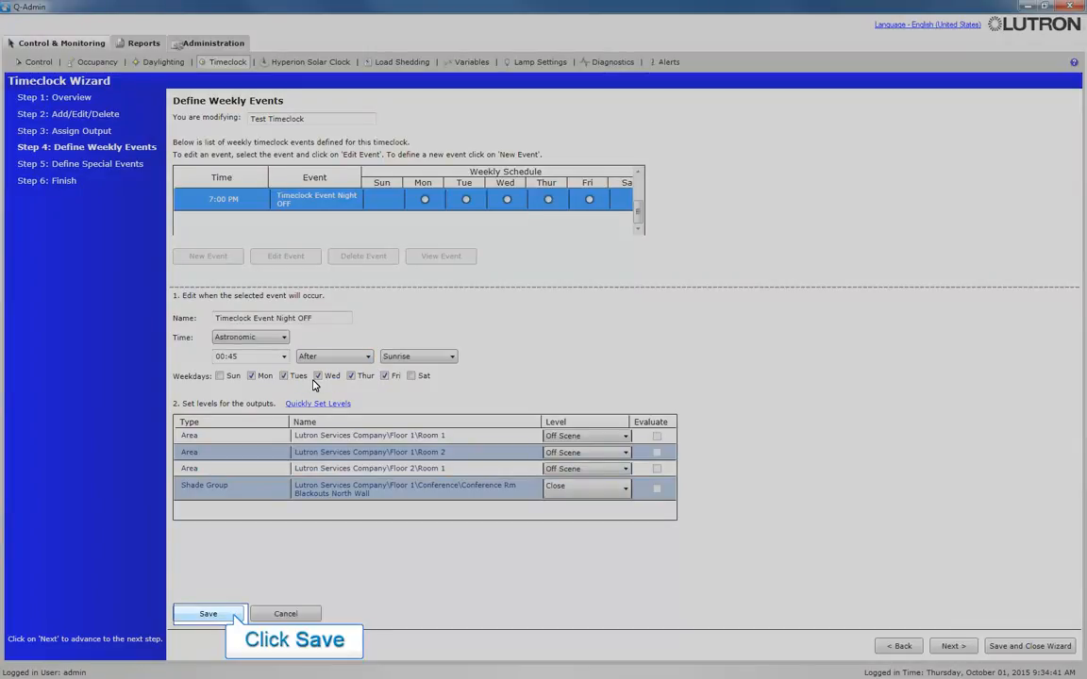
pyautogui.click(207, 614)
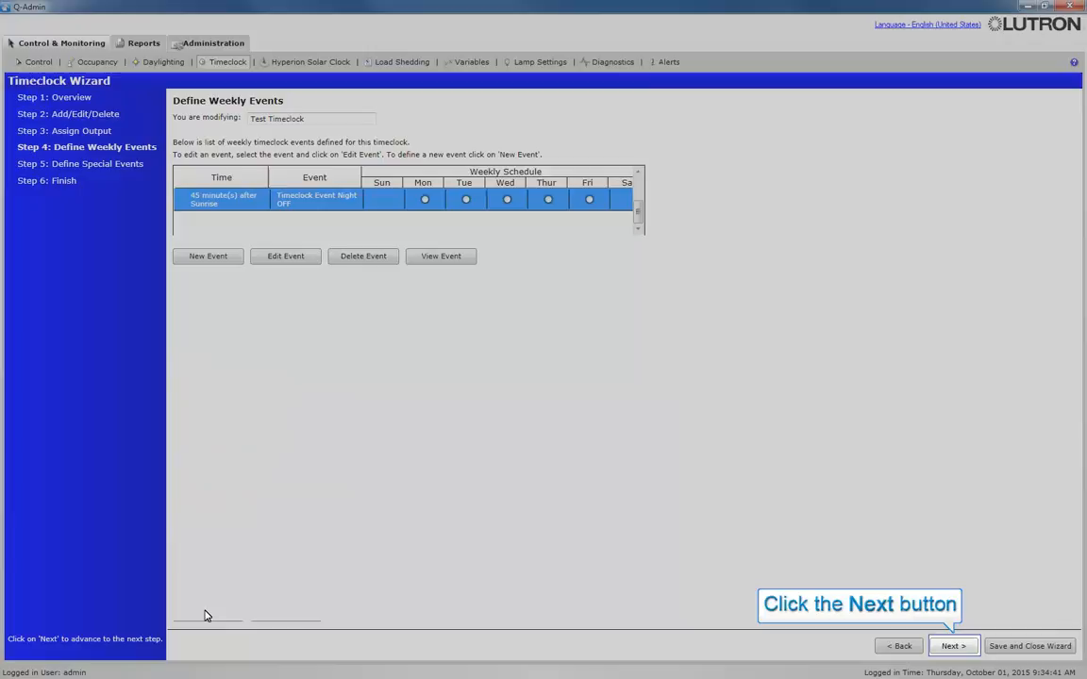
pyautogui.moveTo(840, 626)
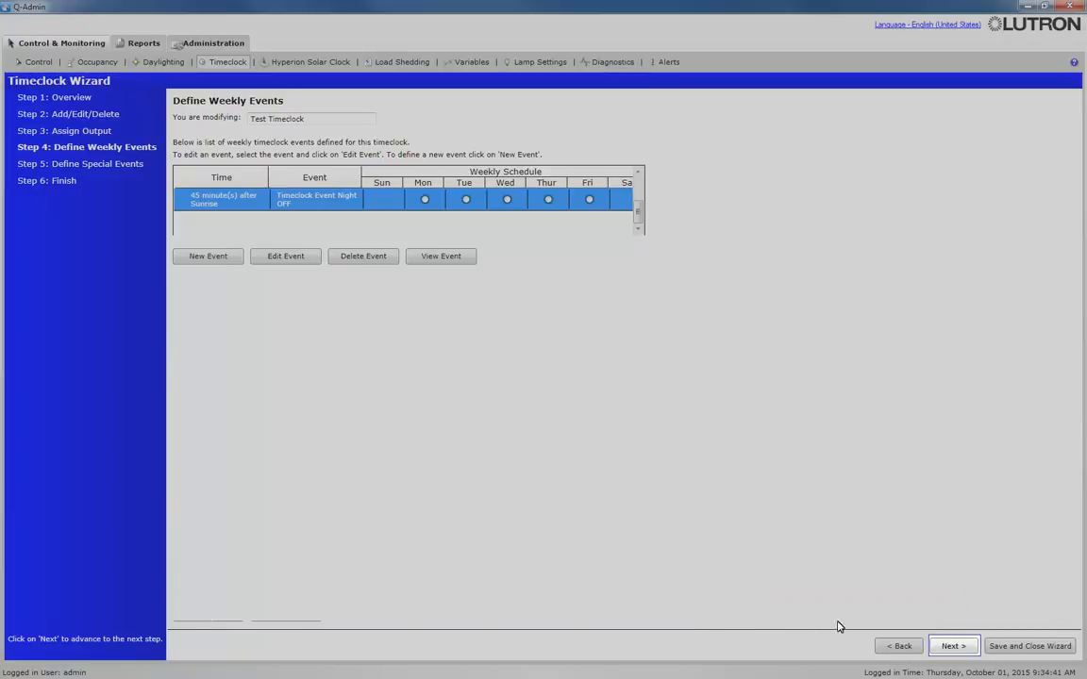
# Step: Advance through Special Events to Finish, then save and close the wizard
pyautogui.click(951, 645)
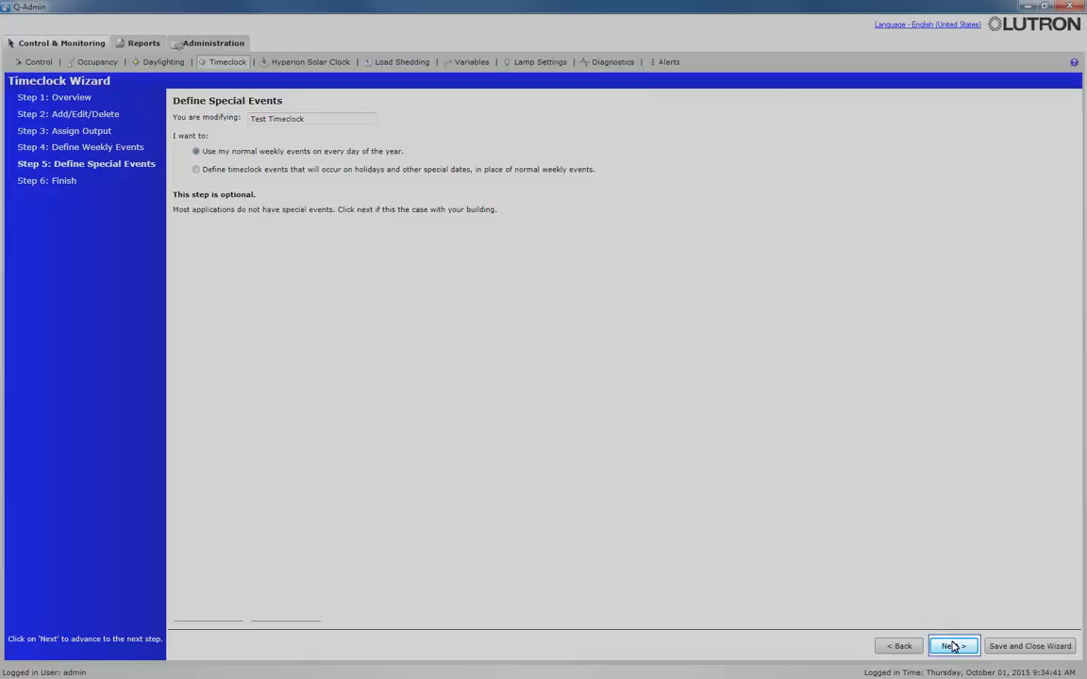
pyautogui.click(952, 645)
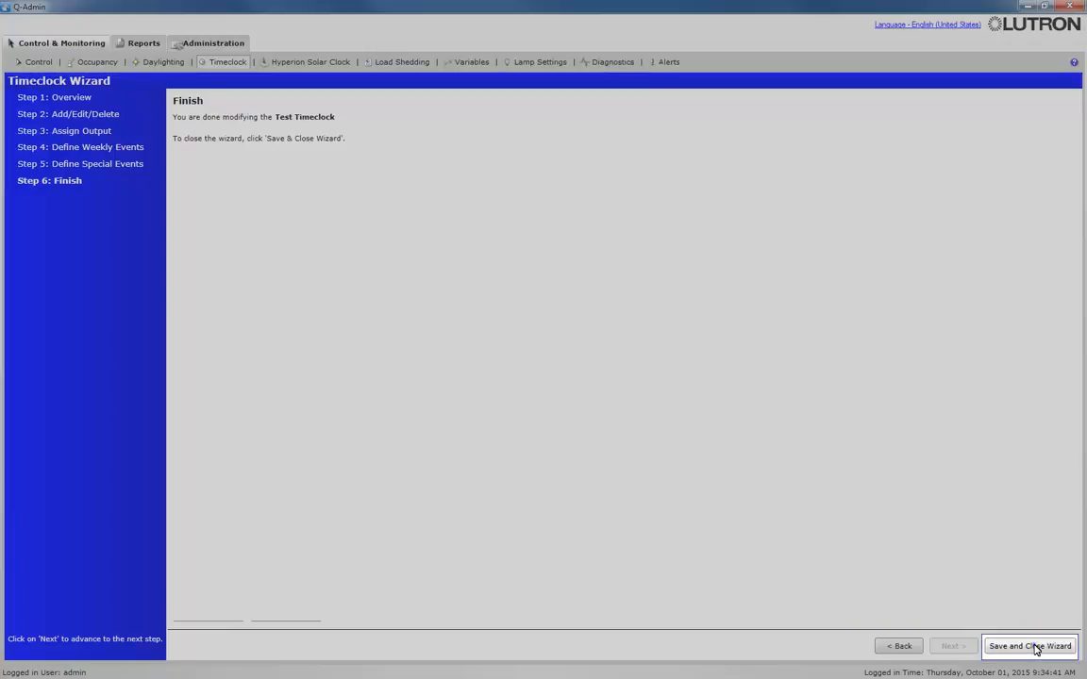
pyautogui.click(1029, 646)
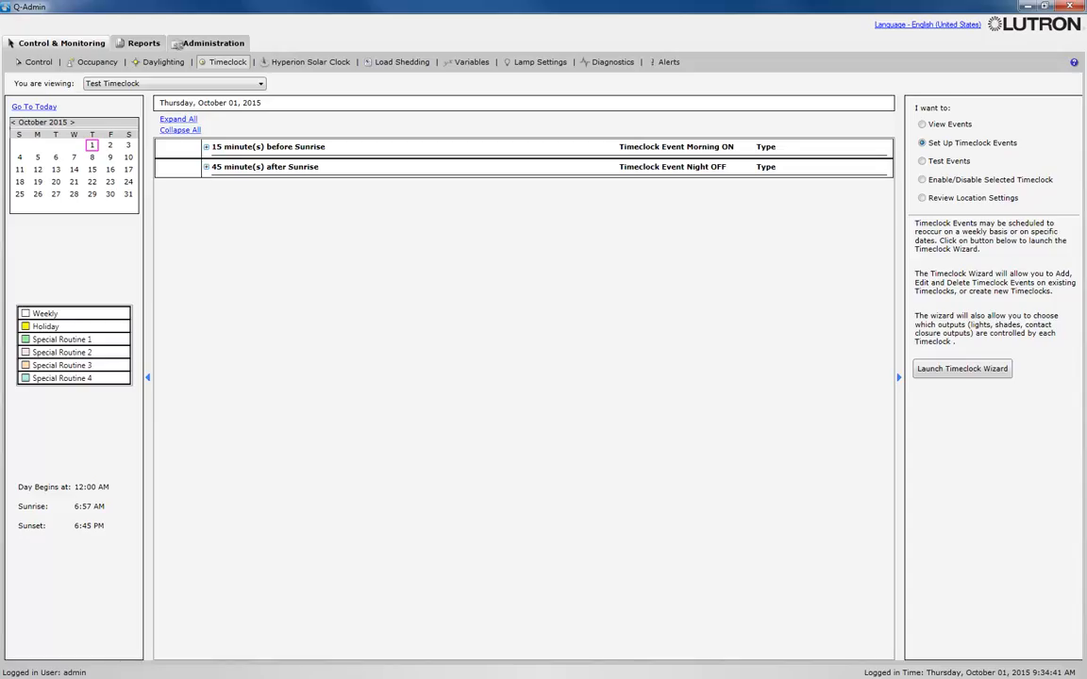